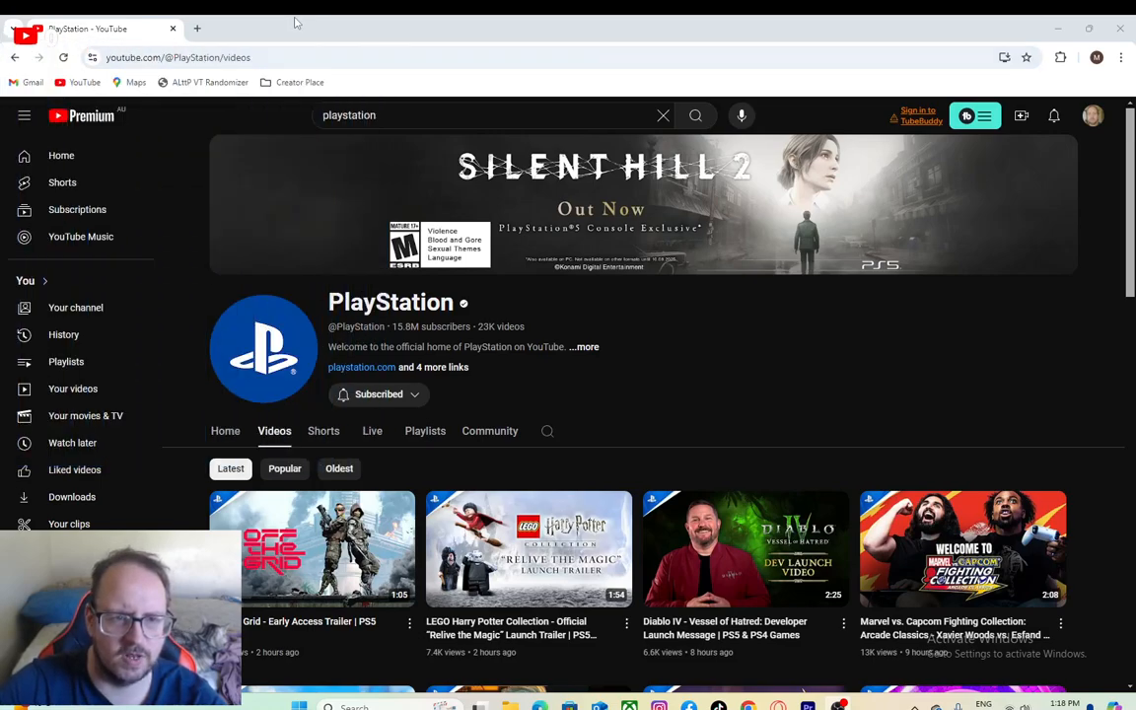
# Step: Replace the PlayStation channel videos URL in Edge's address bar with twitch.tv
pyautogui.click(177, 57)
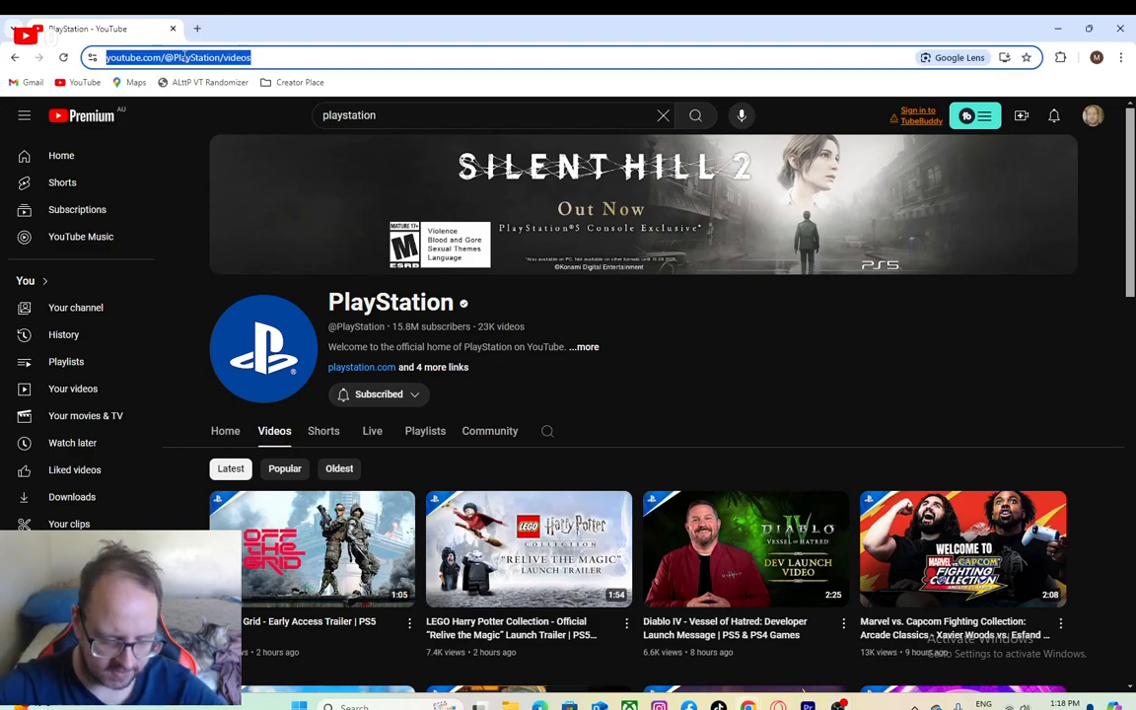
pyautogui.write('twitch.tv')
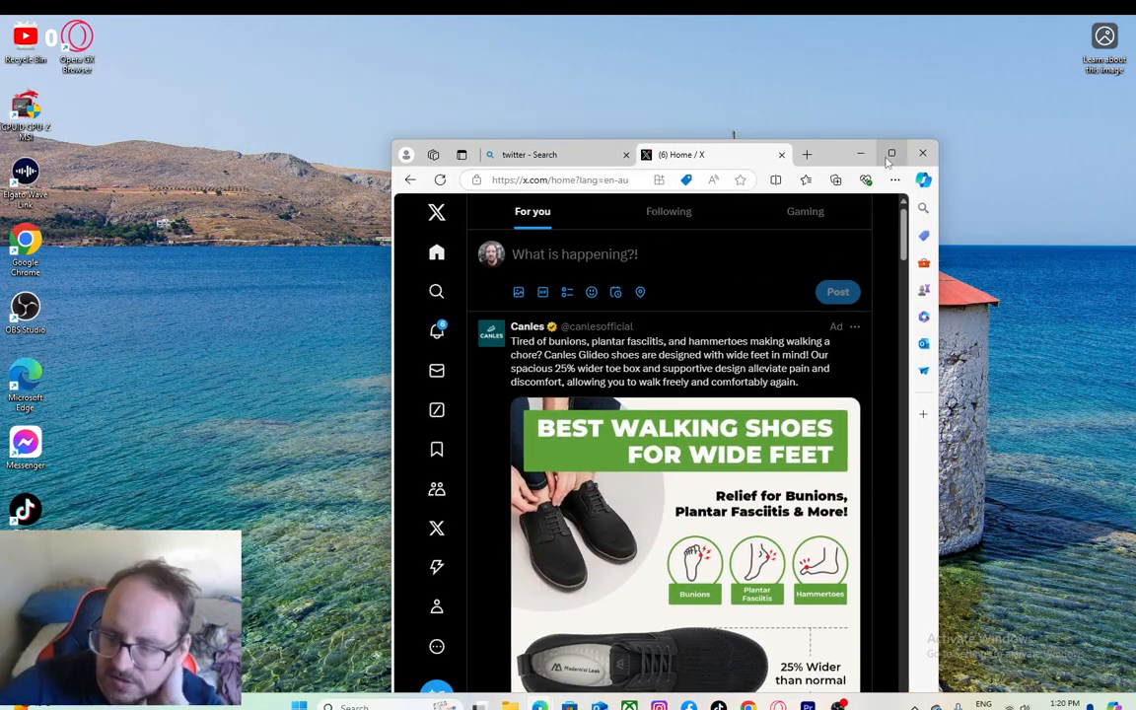
# Step: Maximize the Edge window and dismiss the Chat popup covering the X home feed
pyautogui.click(890, 154)
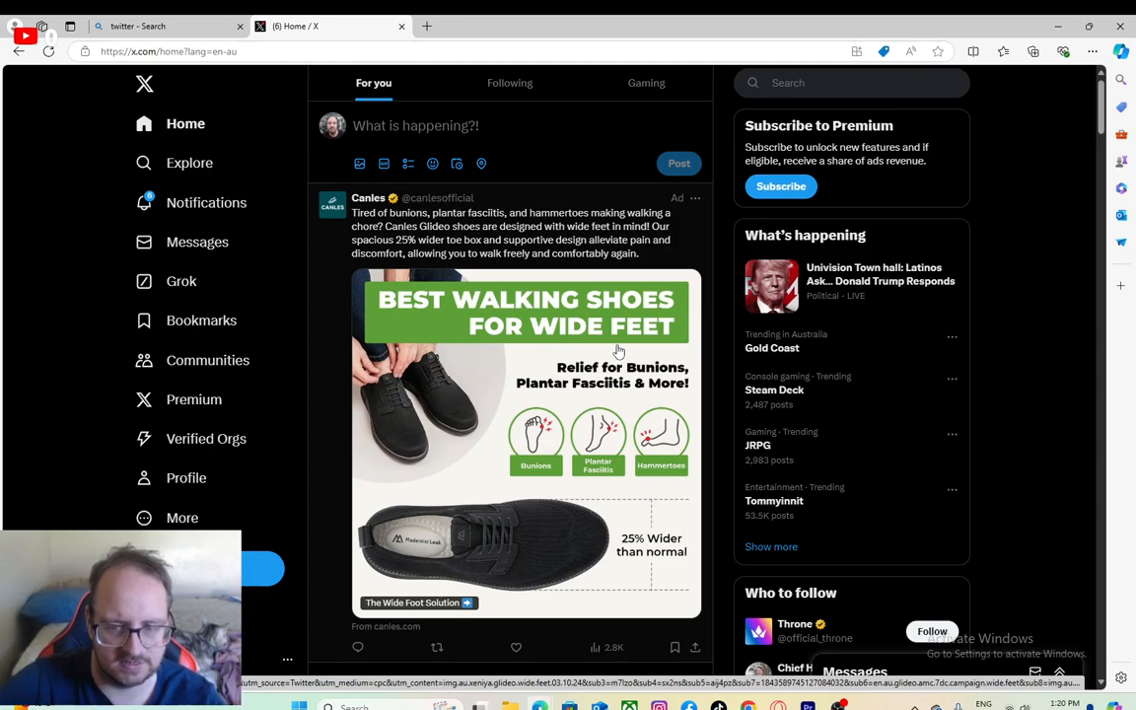
pyautogui.moveTo(503, 332)
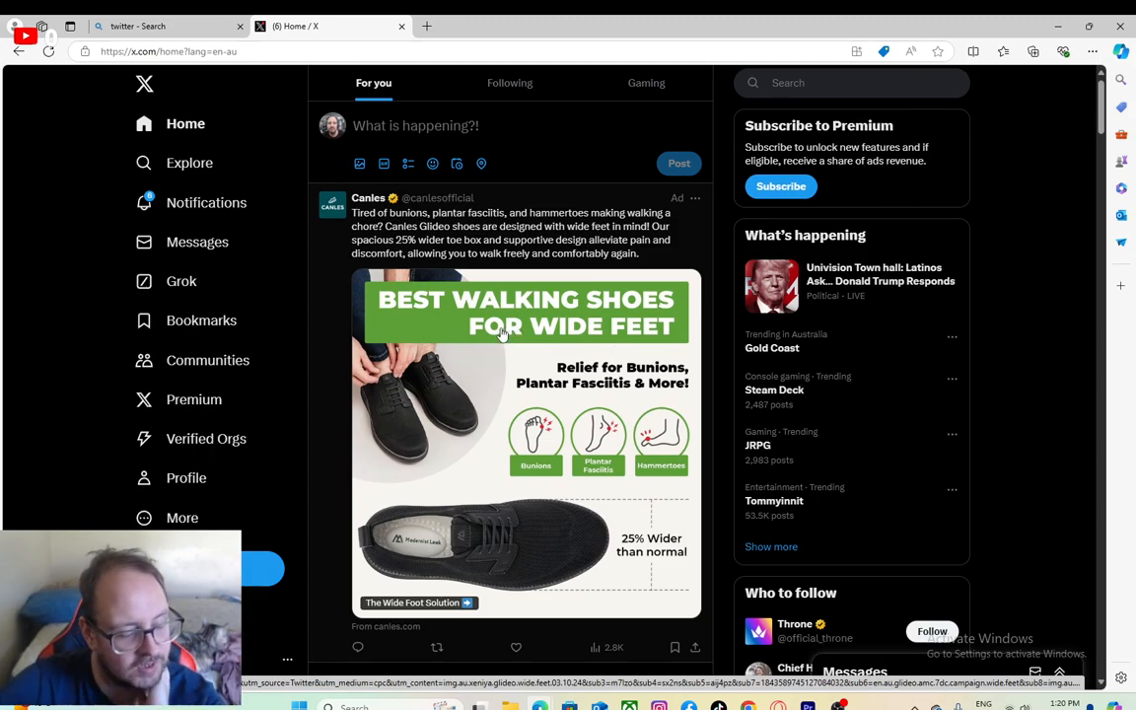
pyautogui.moveTo(207, 360)
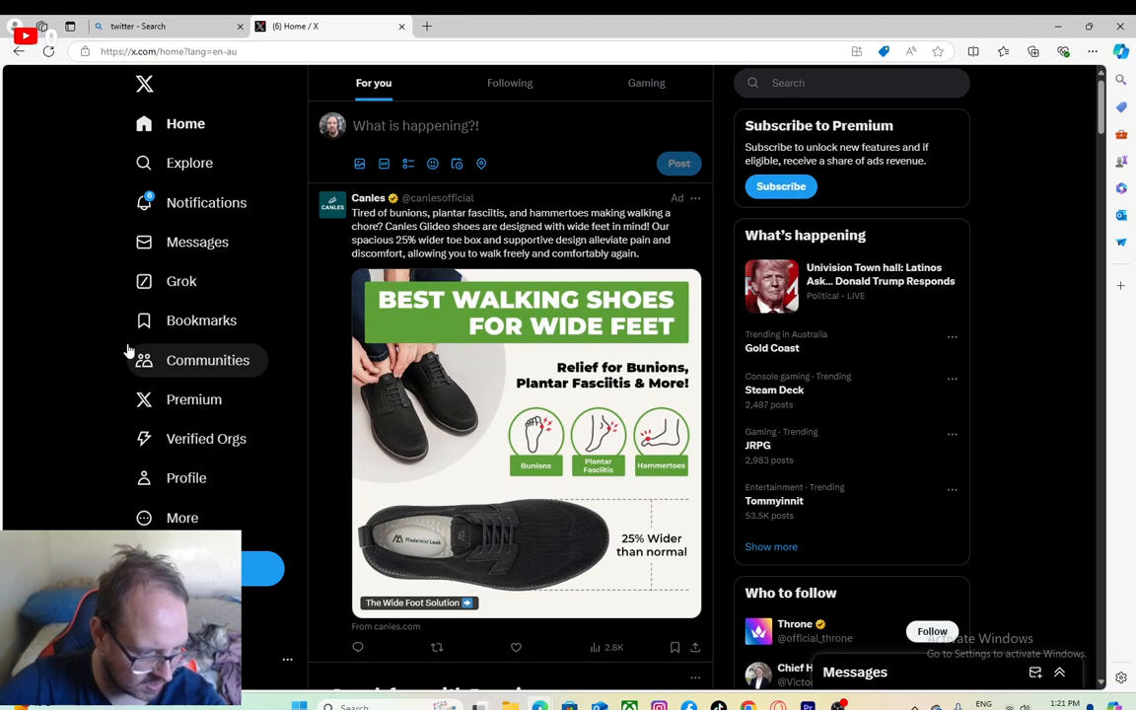
pyautogui.scroll(-3)
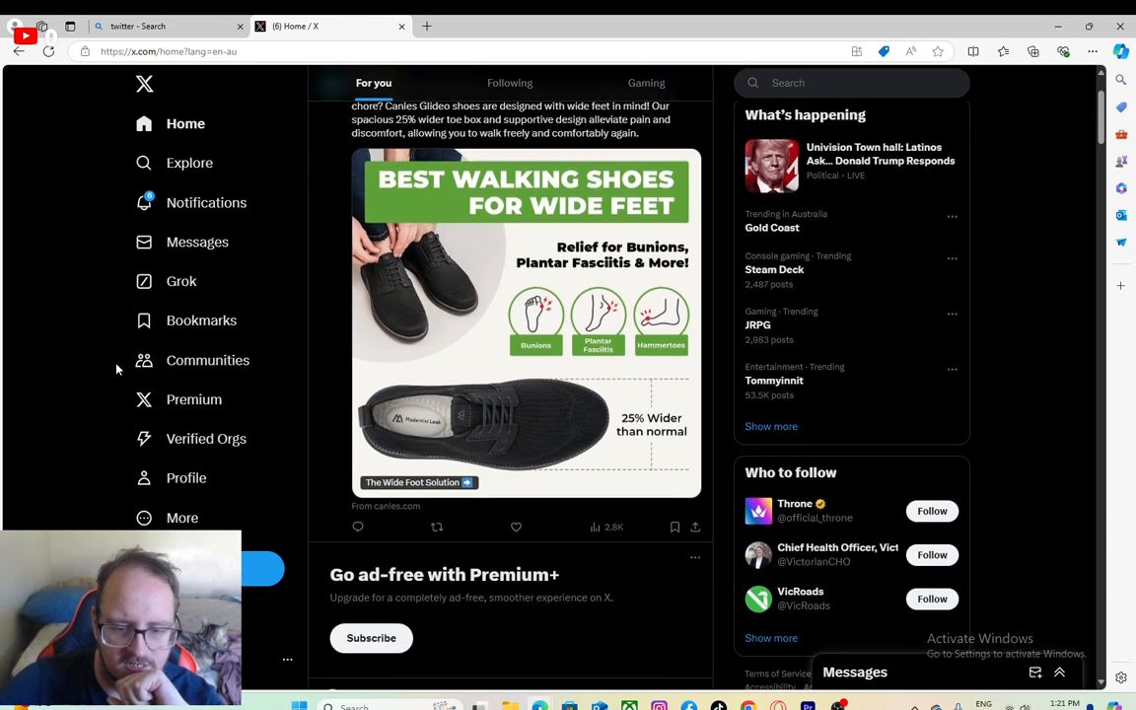
pyautogui.scroll(-3)
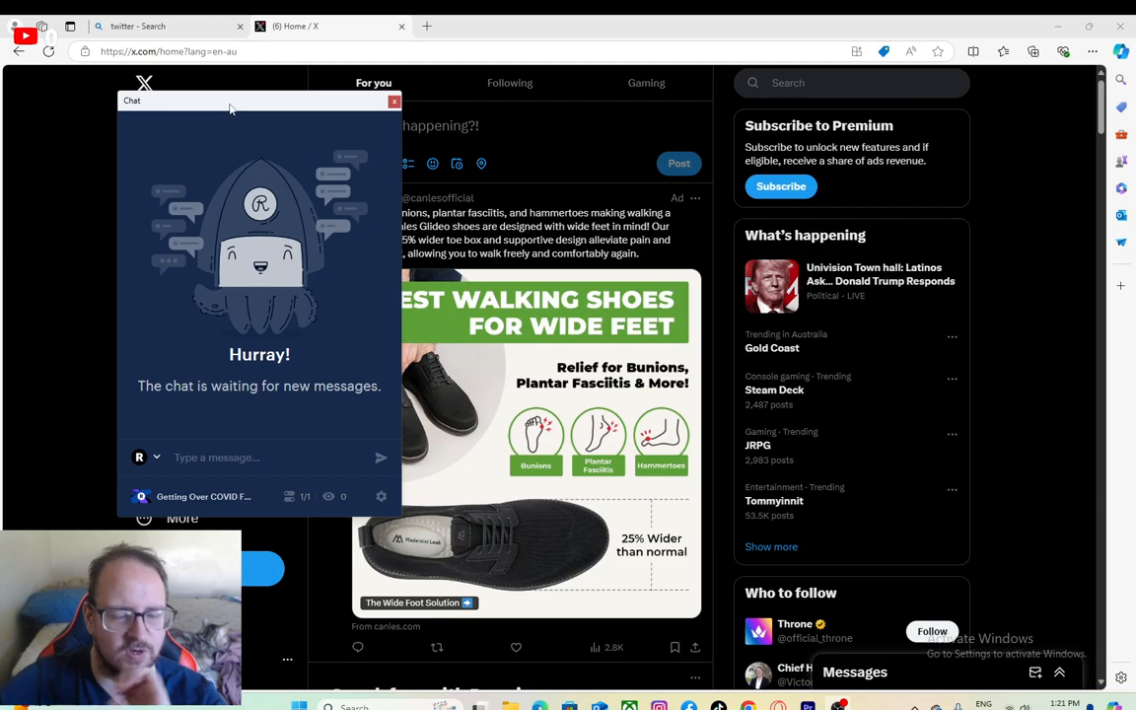
pyautogui.click(394, 100)
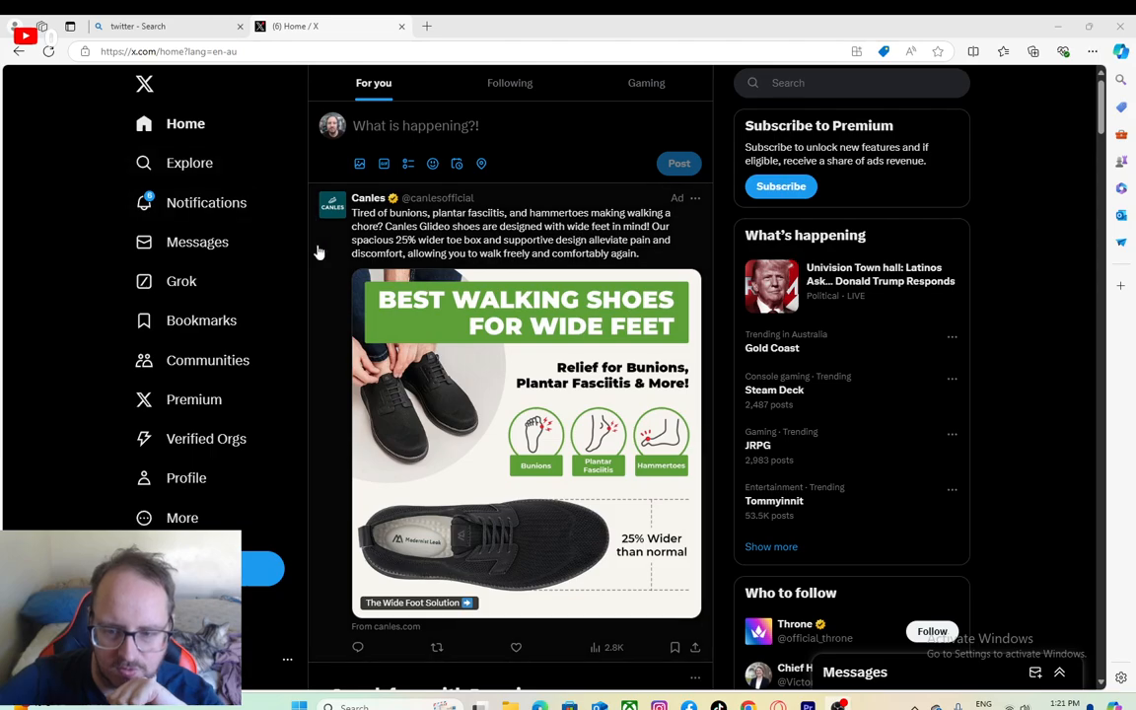
pyautogui.moveTo(547, 385)
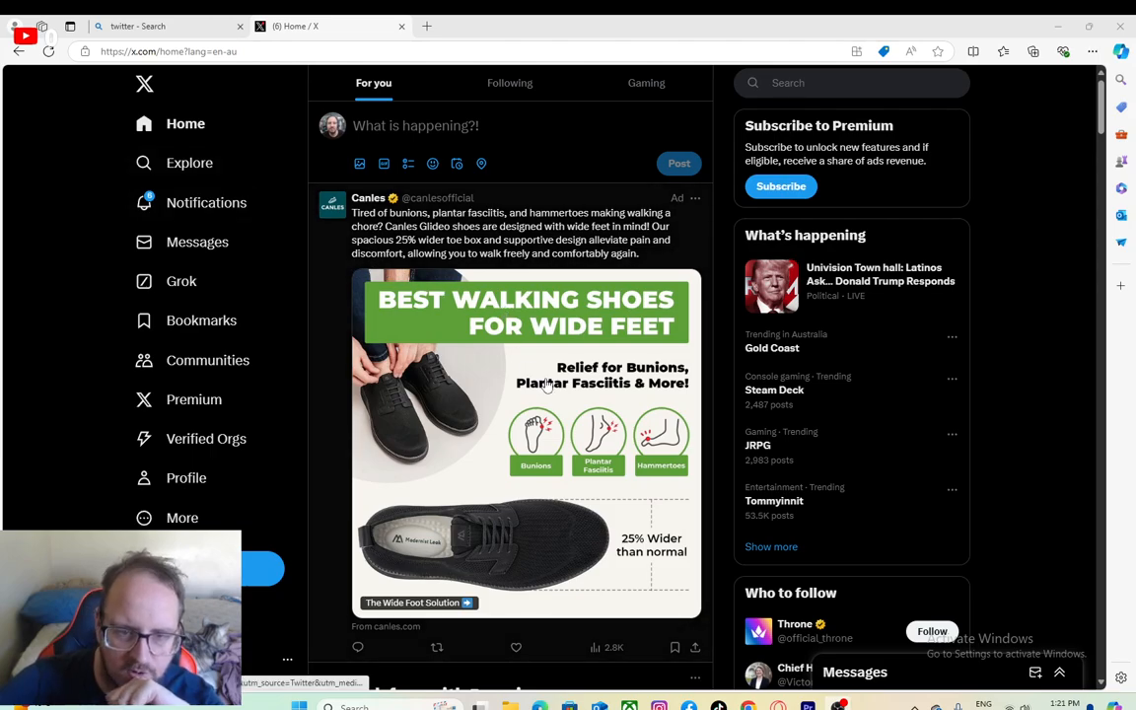
pyautogui.scroll(-3)
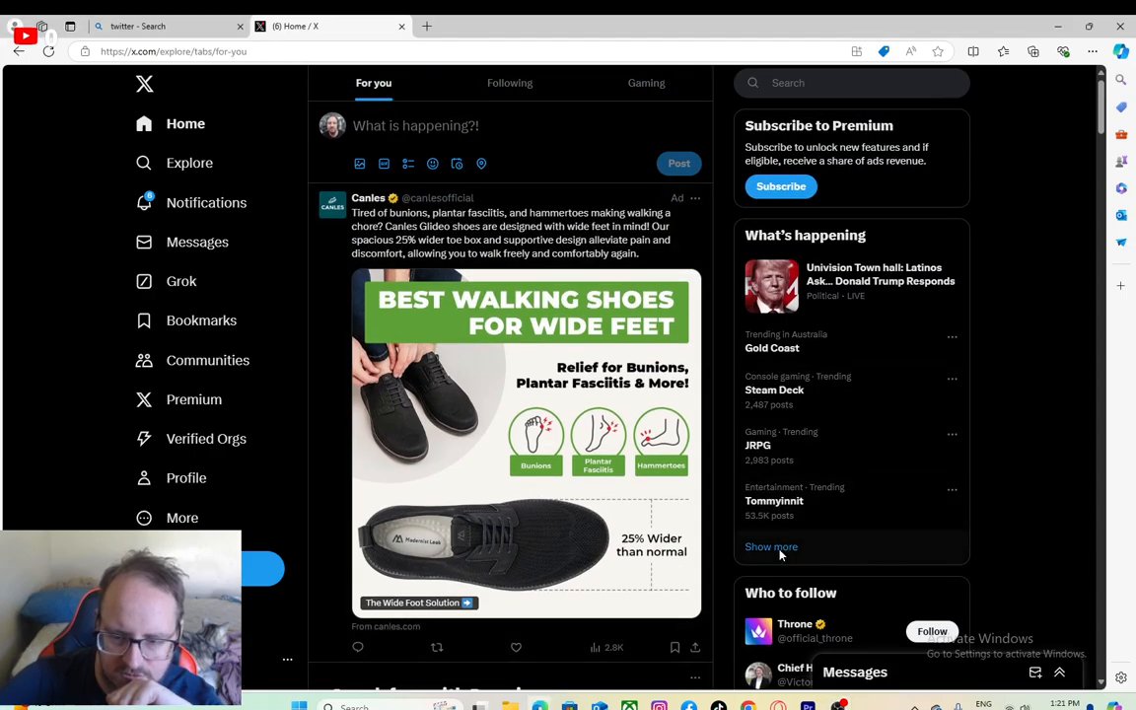
# Step: Scroll through Explore's trending topics, then view the Notifications list
pyautogui.click(191, 163)
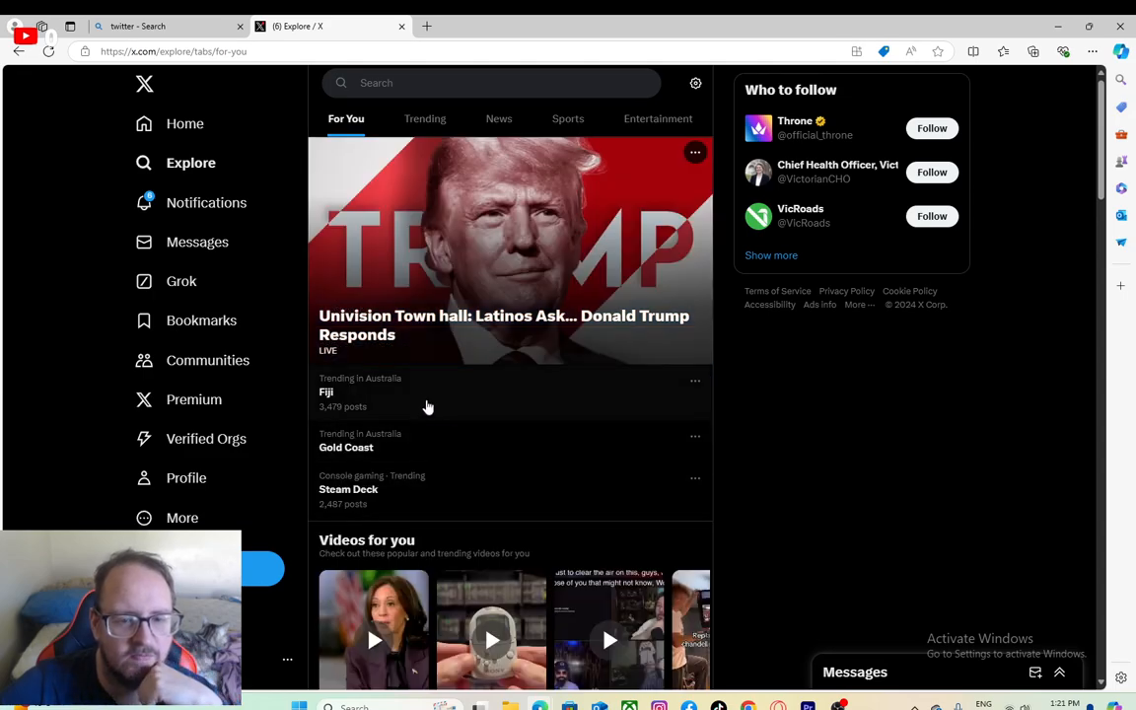
pyautogui.moveTo(194, 400)
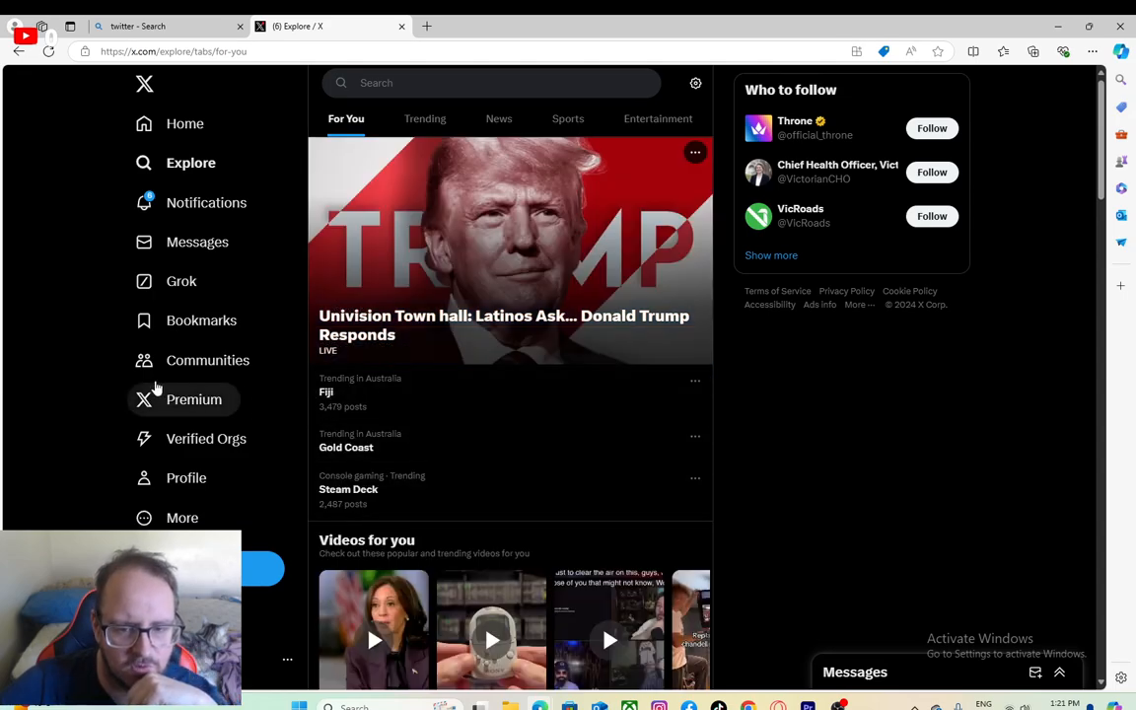
pyautogui.moveTo(89, 383)
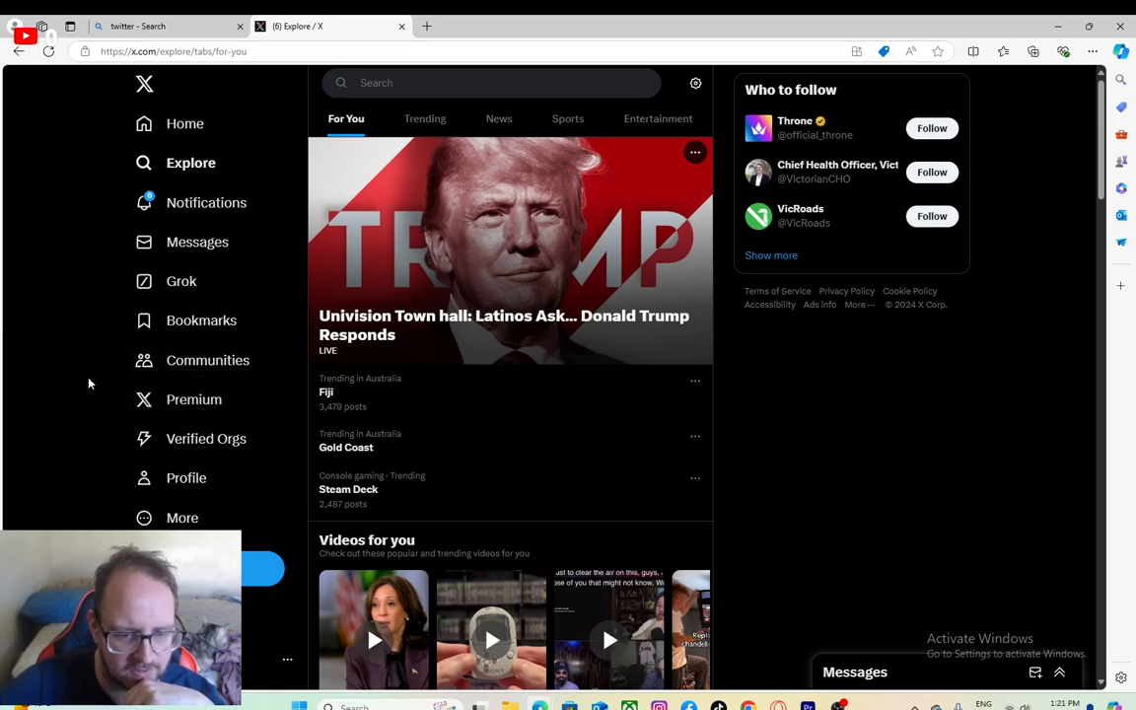
pyautogui.scroll(-3)
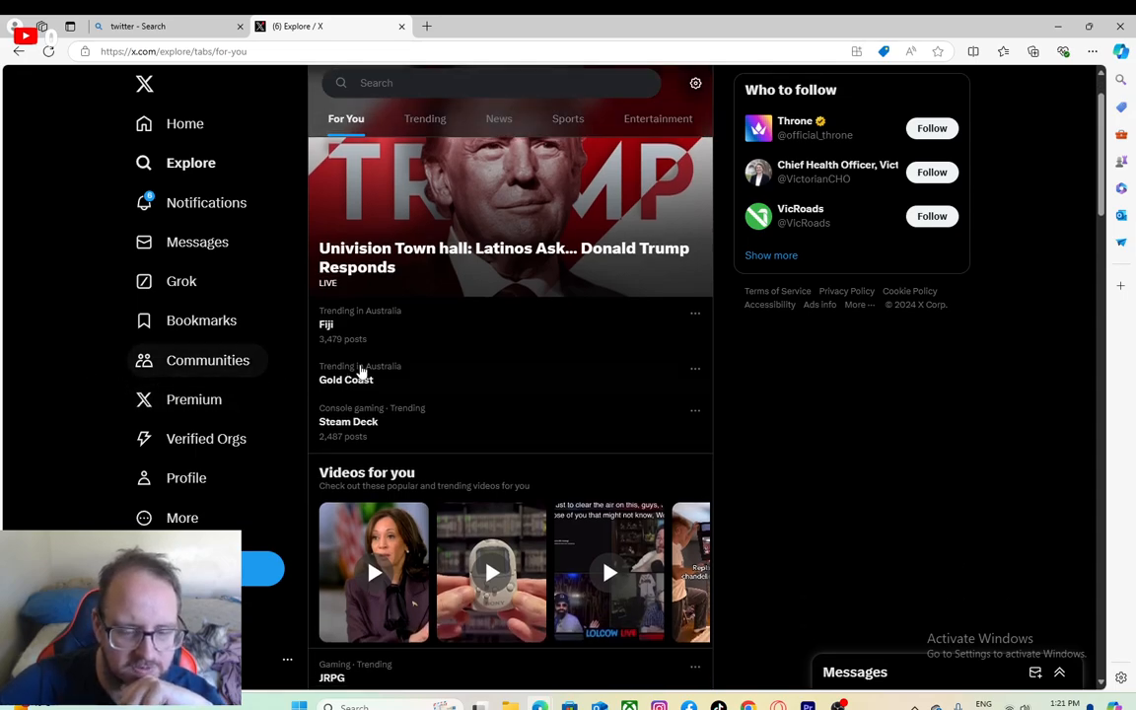
pyautogui.scroll(-3)
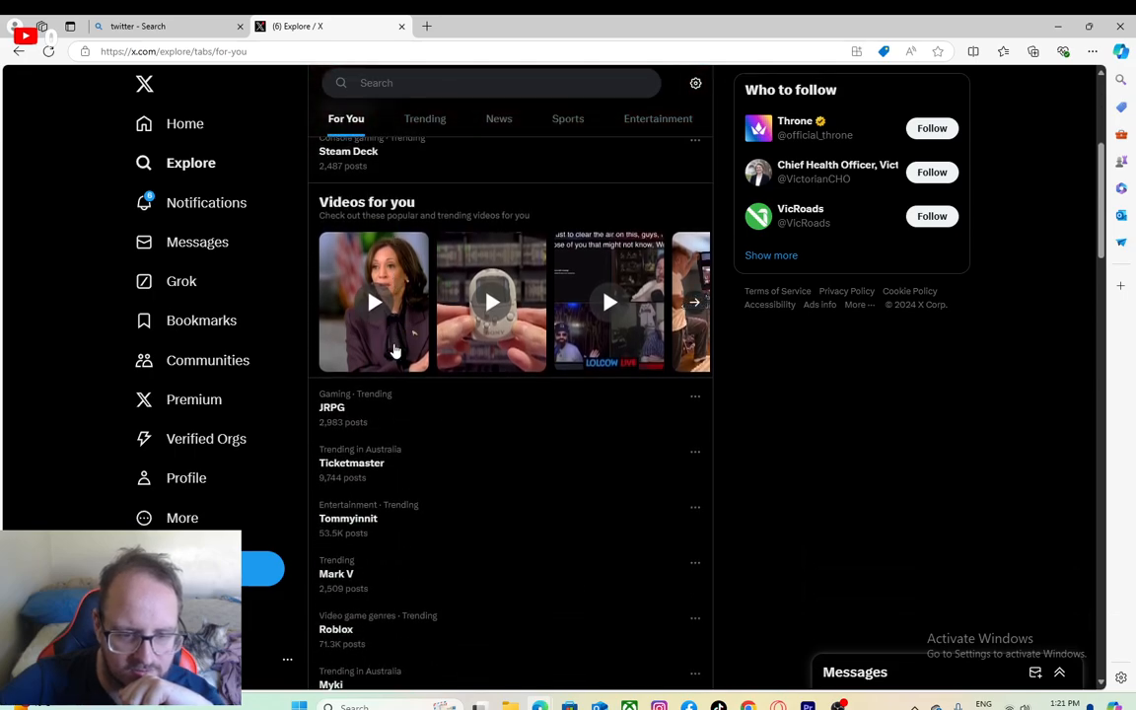
pyautogui.scroll(-3)
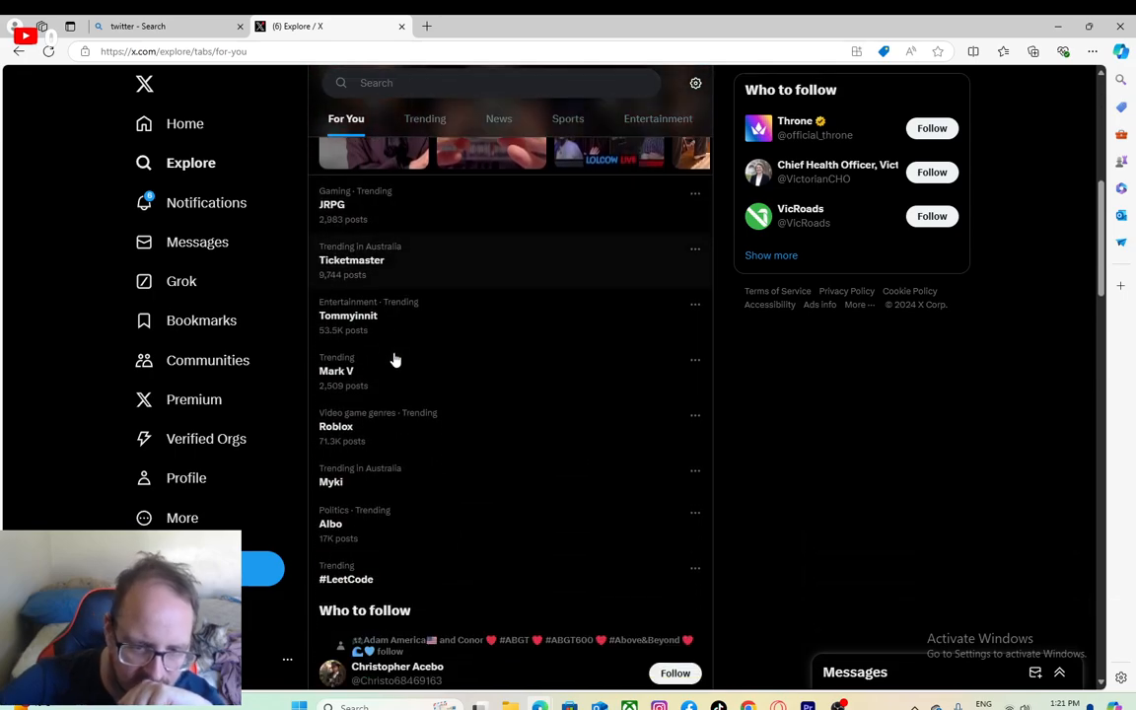
pyautogui.scroll(-3)
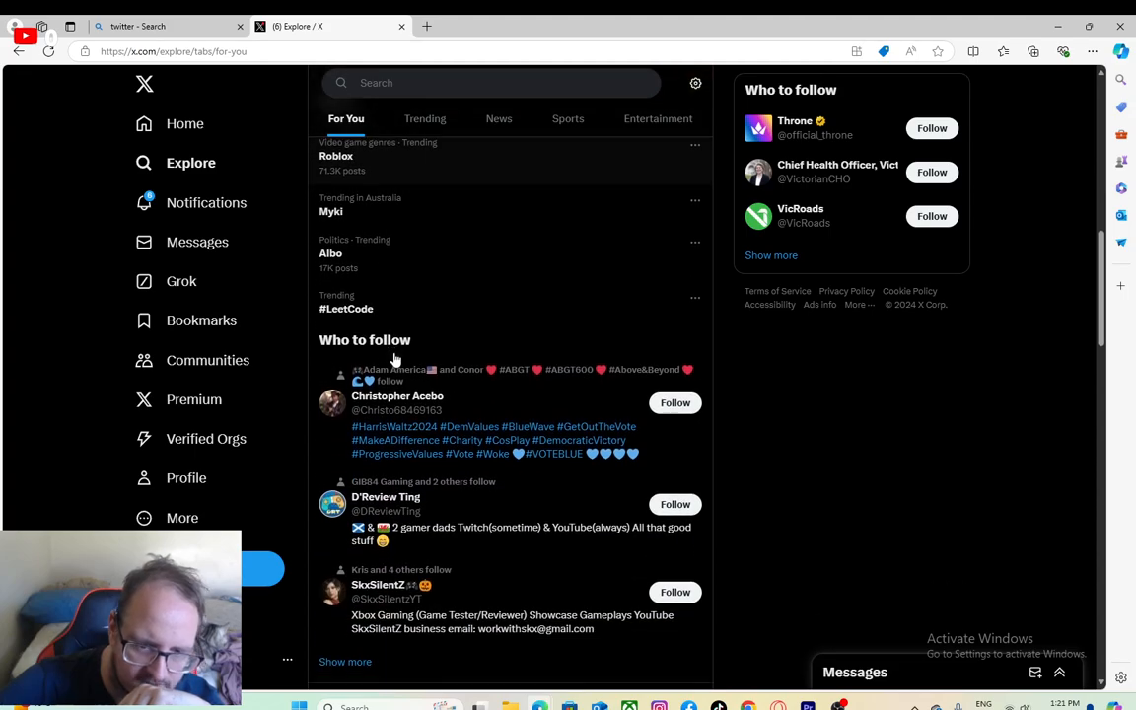
pyautogui.scroll(-3)
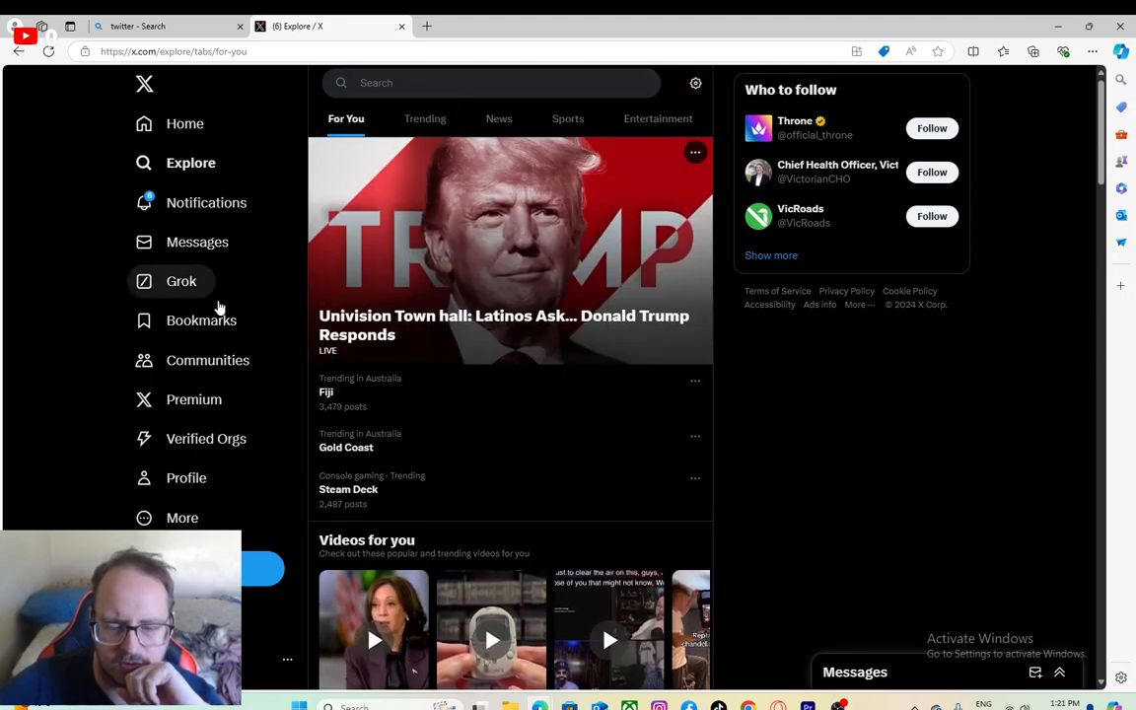
pyautogui.scroll(-3)
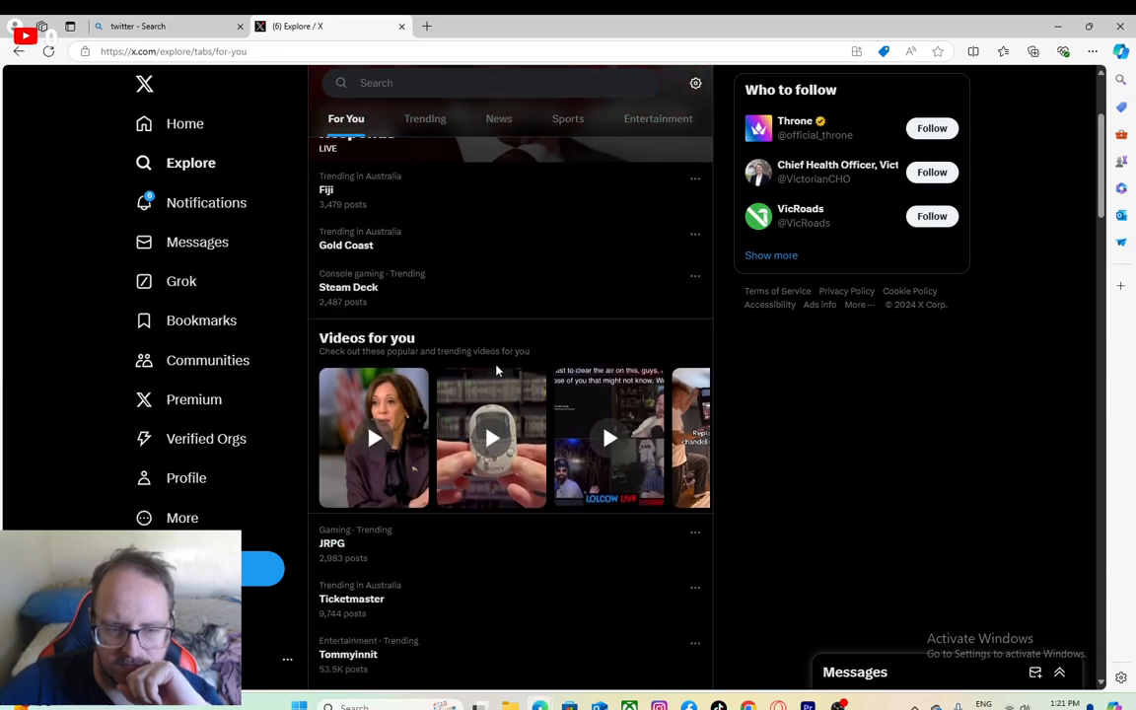
pyautogui.click(208, 202)
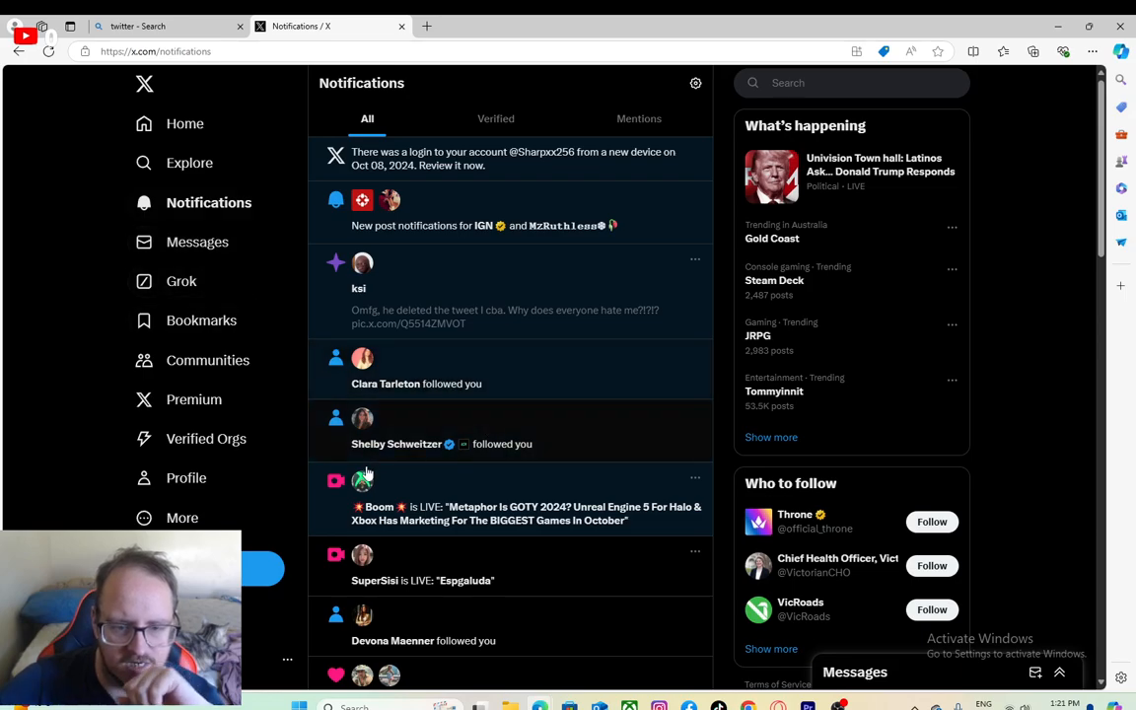
# Step: Return Home and scroll the For you feed to DramaAlert's Discord-banned-in-Russia post
pyautogui.click(185, 124)
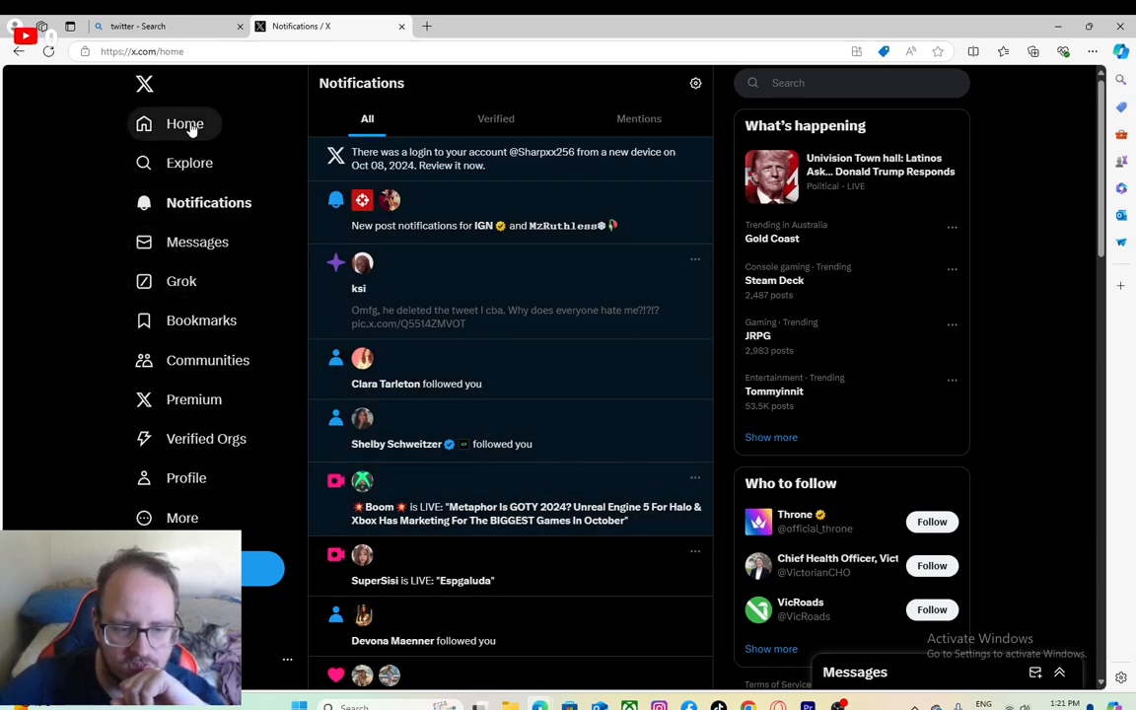
pyautogui.click(185, 123)
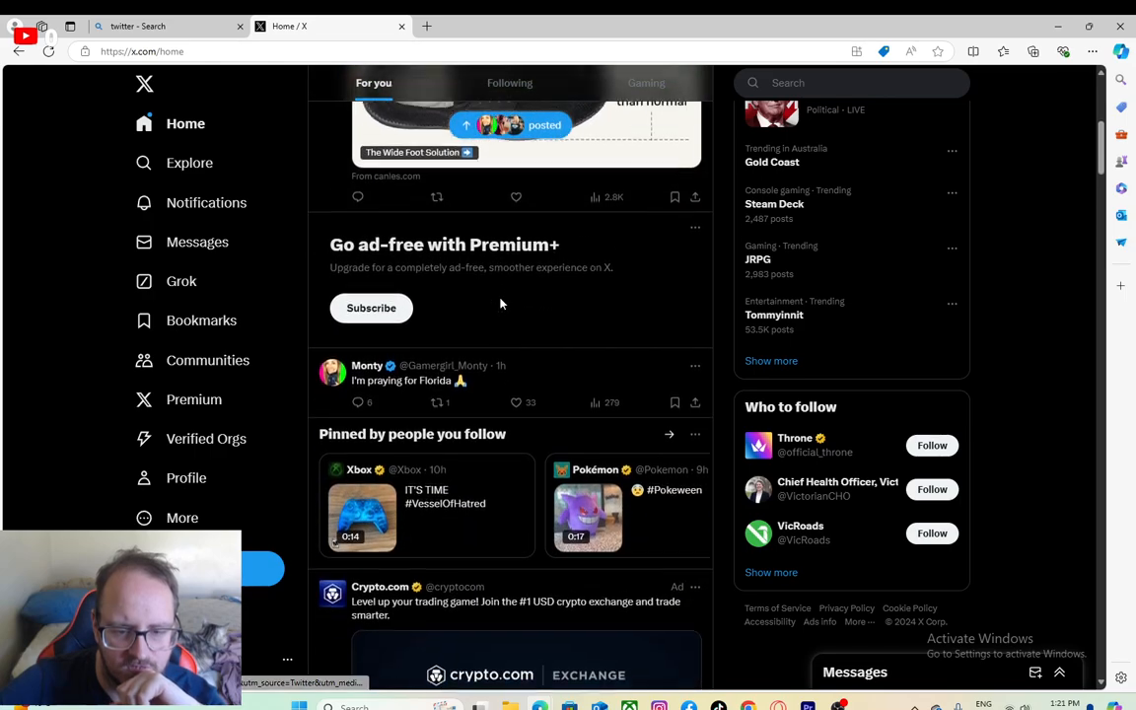
pyautogui.scroll(-3)
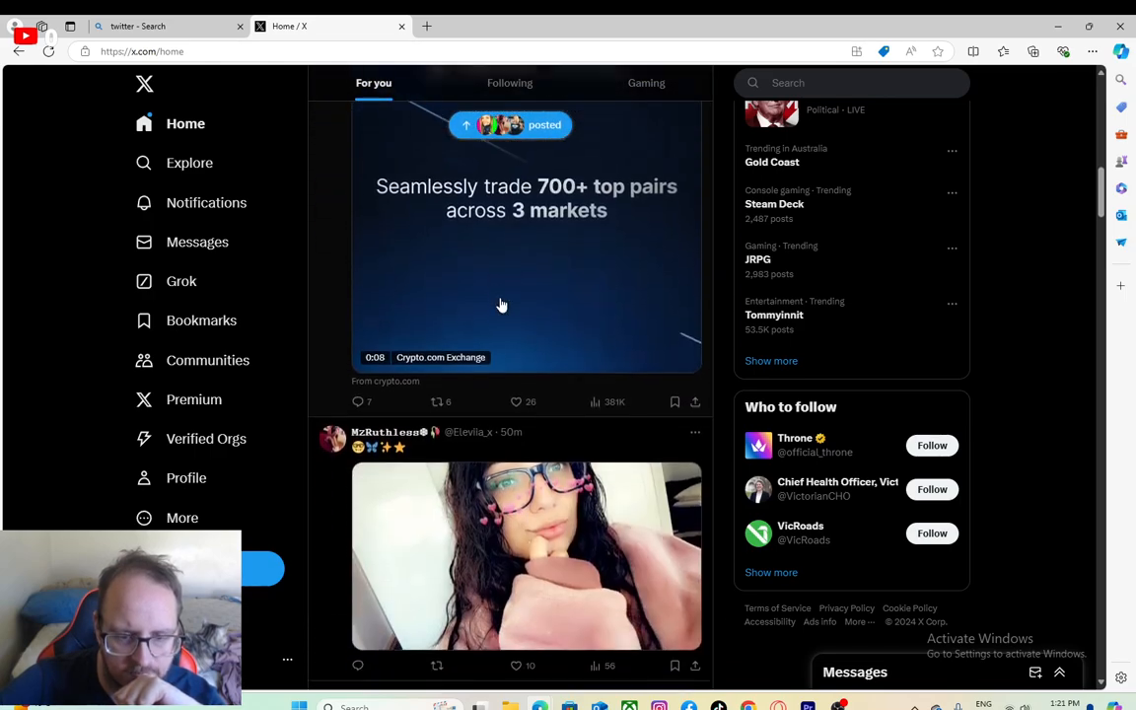
pyautogui.scroll(-3)
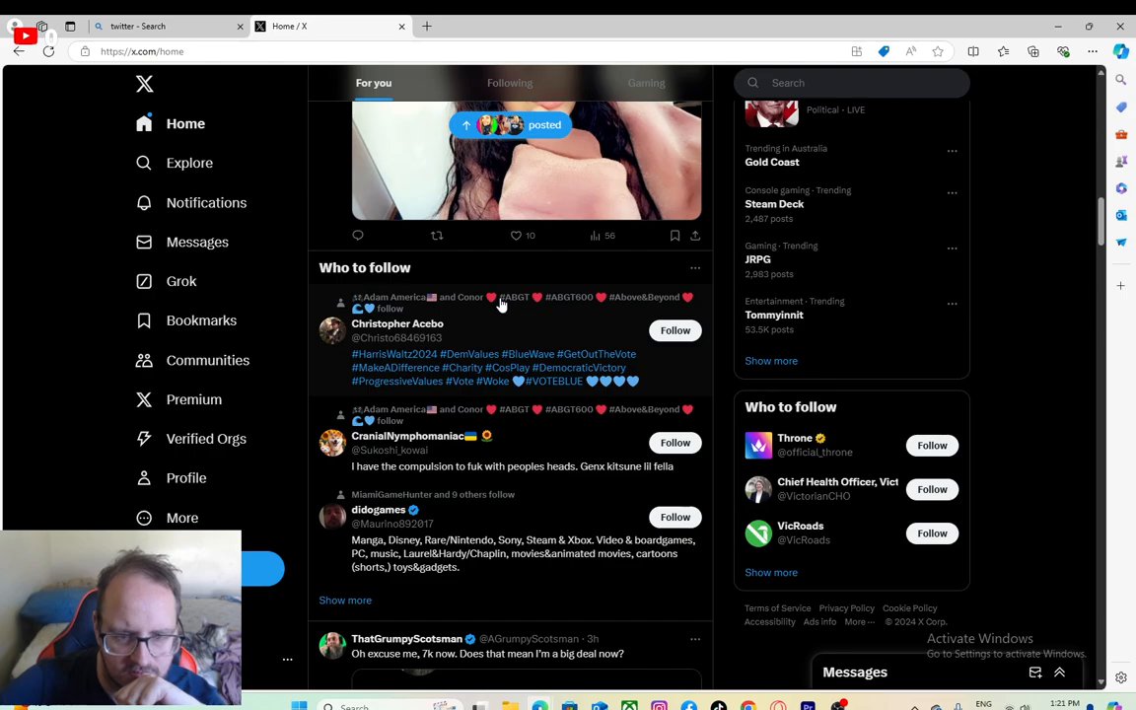
pyautogui.scroll(-3)
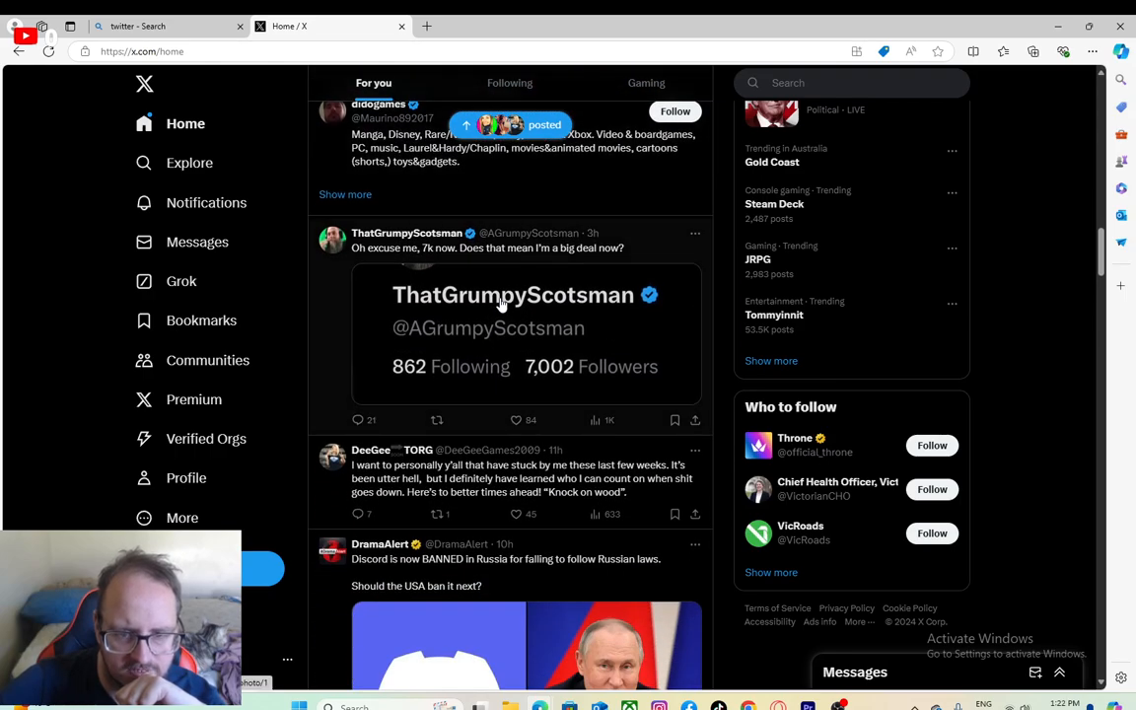
pyautogui.scroll(-3)
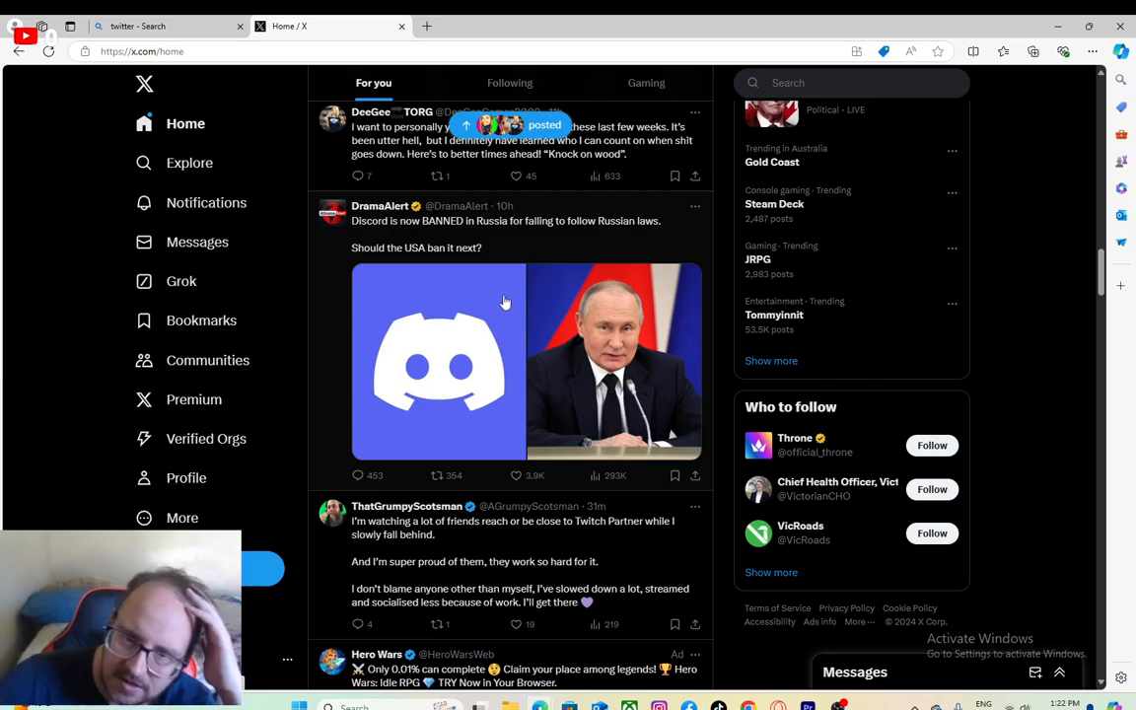
pyautogui.moveTo(493, 339)
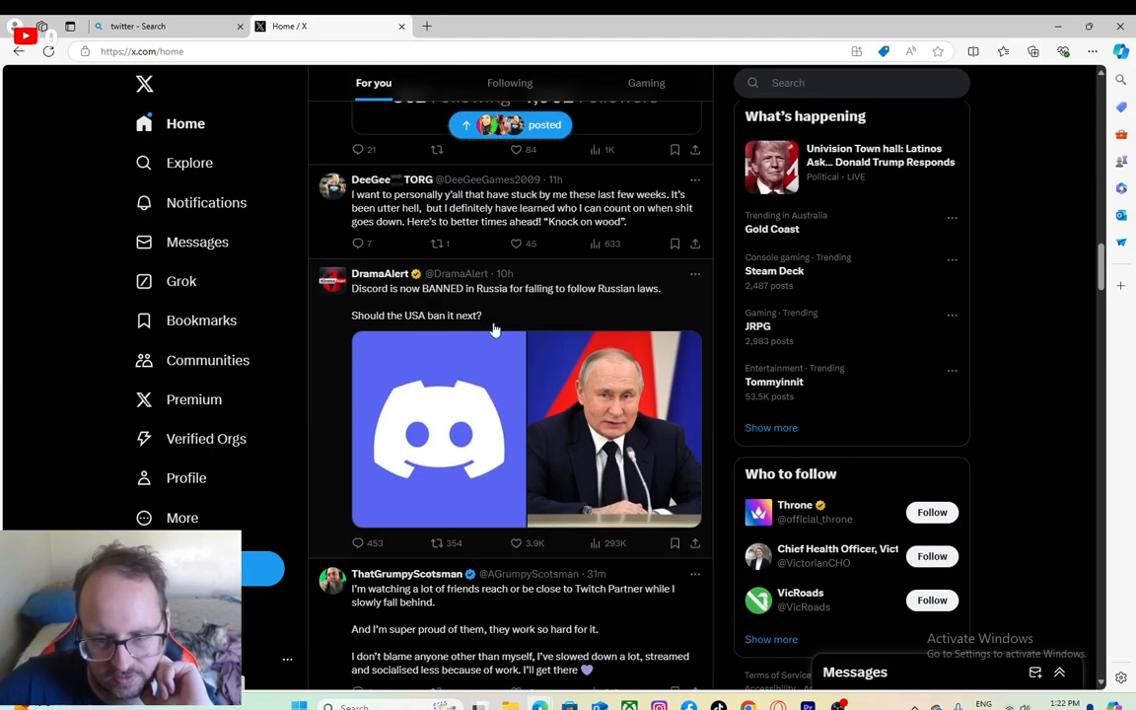
pyautogui.scroll(-3)
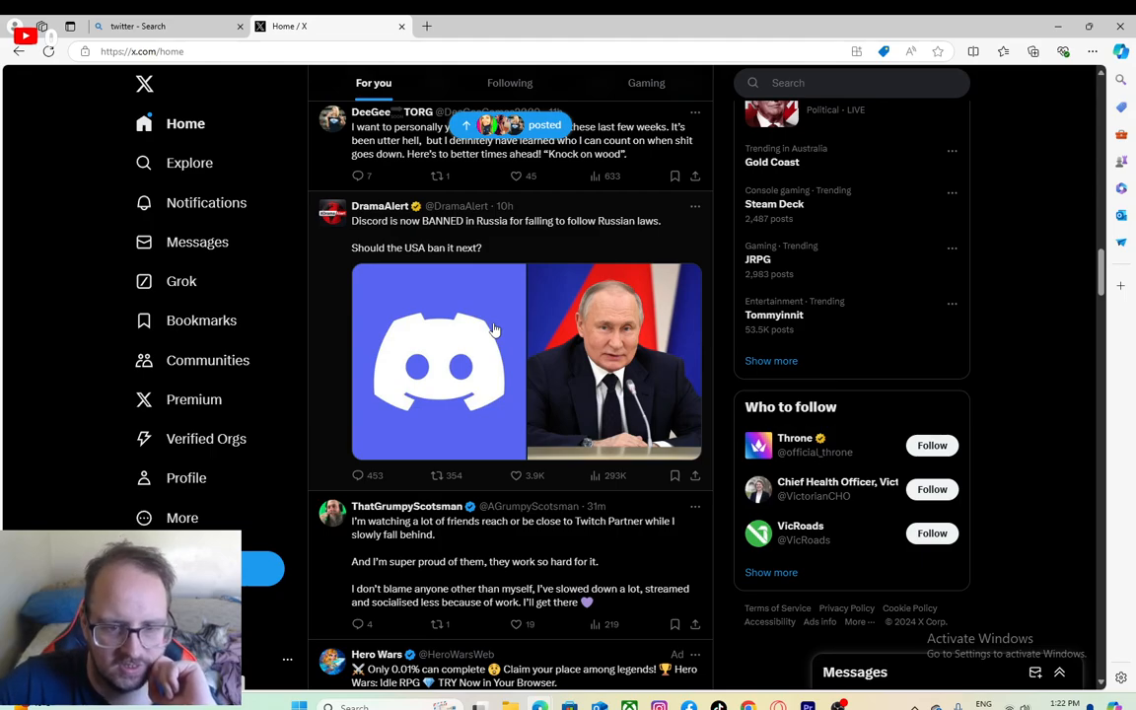
pyautogui.moveTo(473, 341)
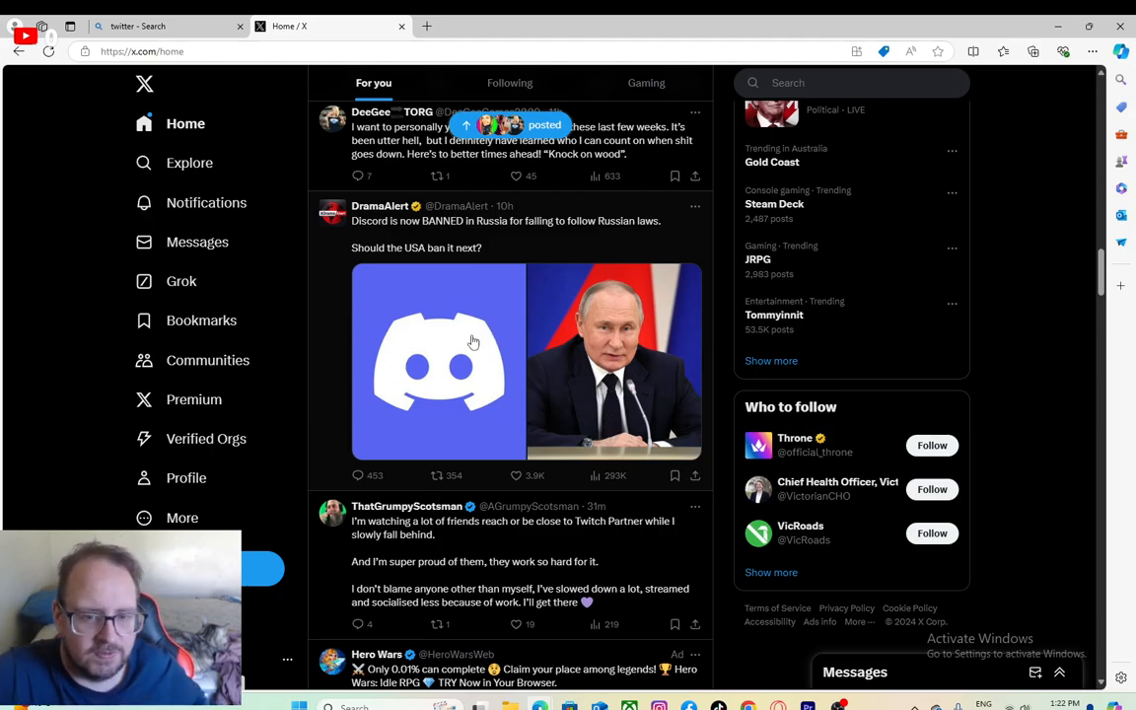
pyautogui.moveTo(459, 352)
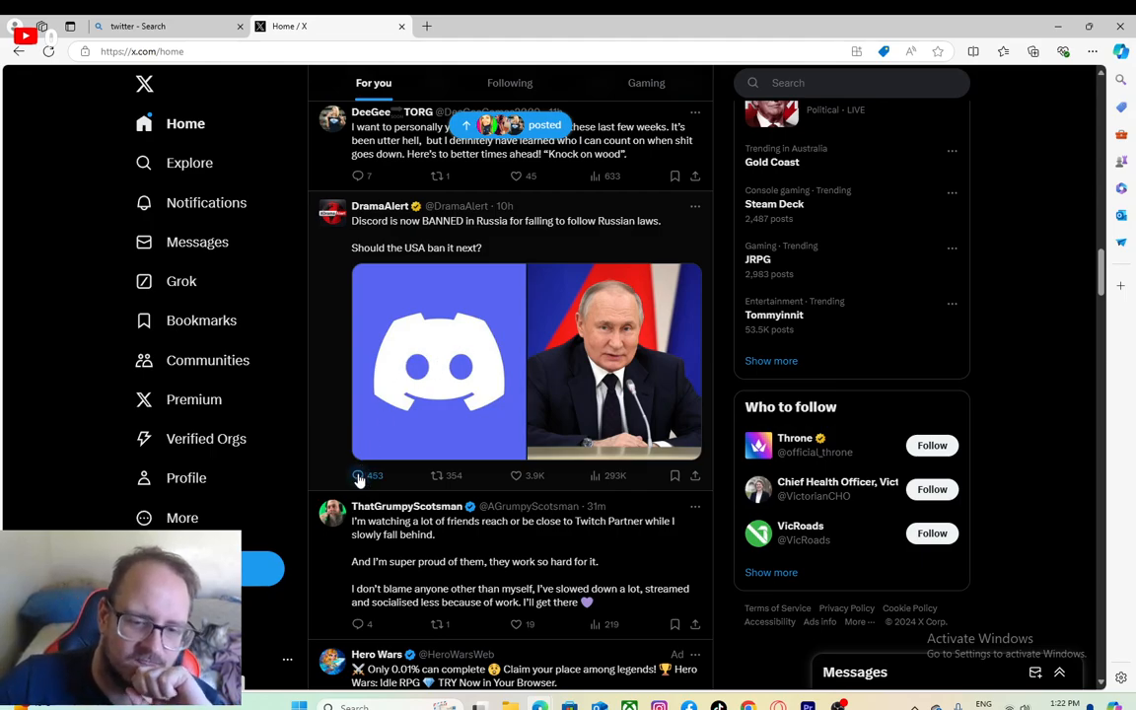
# Step: Open DramaAlert's Discord ban post and scroll down through several replies
pyautogui.click(358, 475)
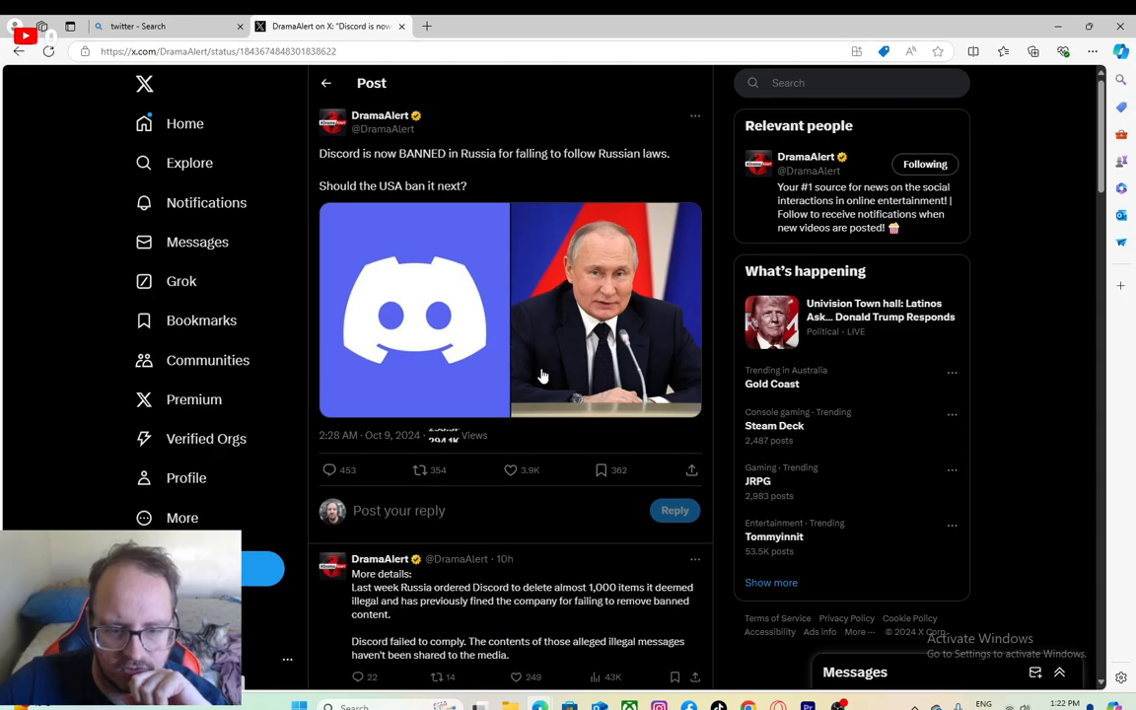
pyautogui.scroll(-3)
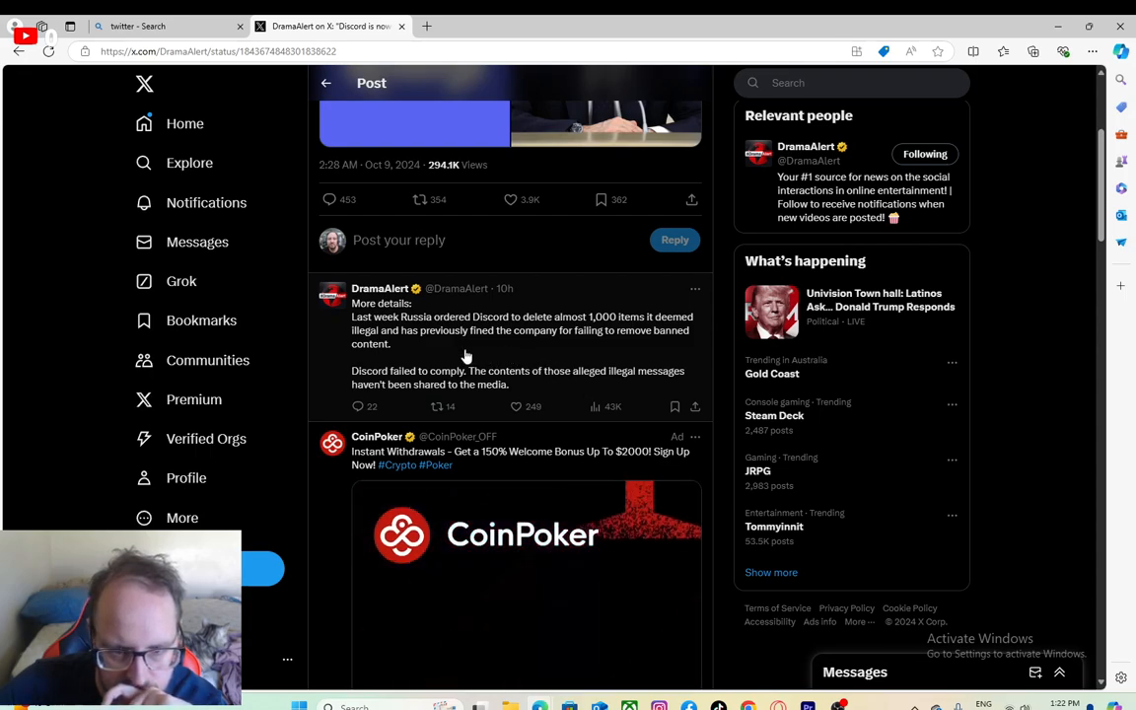
pyautogui.scroll(-3)
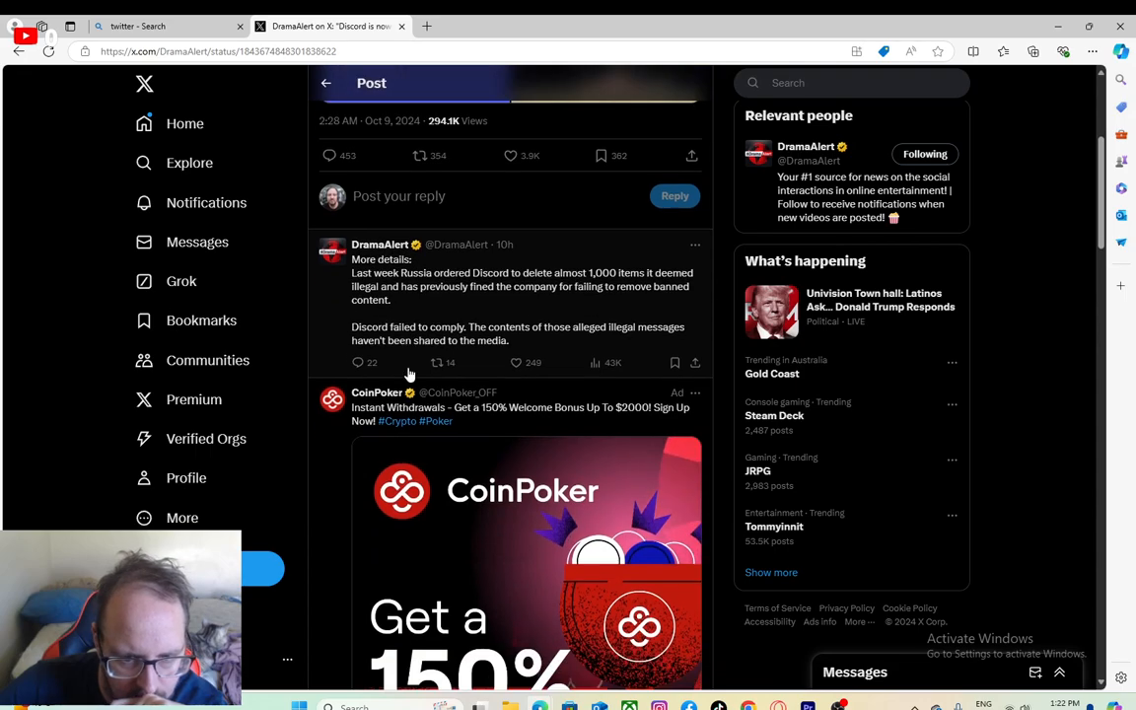
pyautogui.scroll(-3)
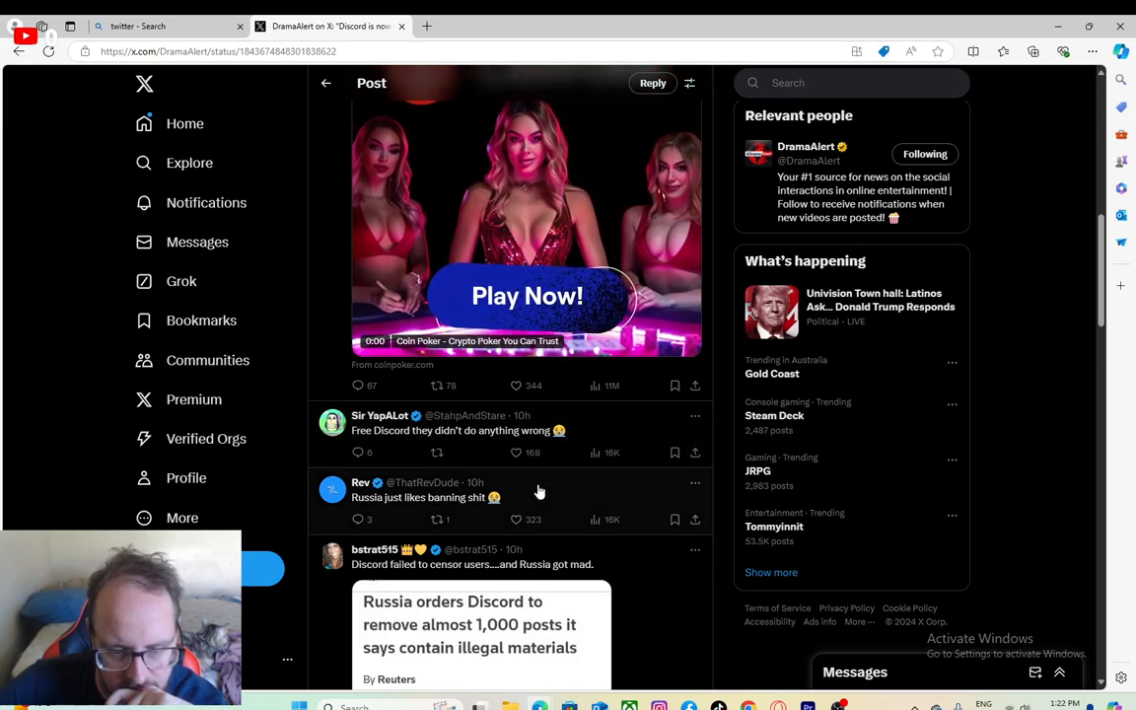
pyautogui.scroll(-3)
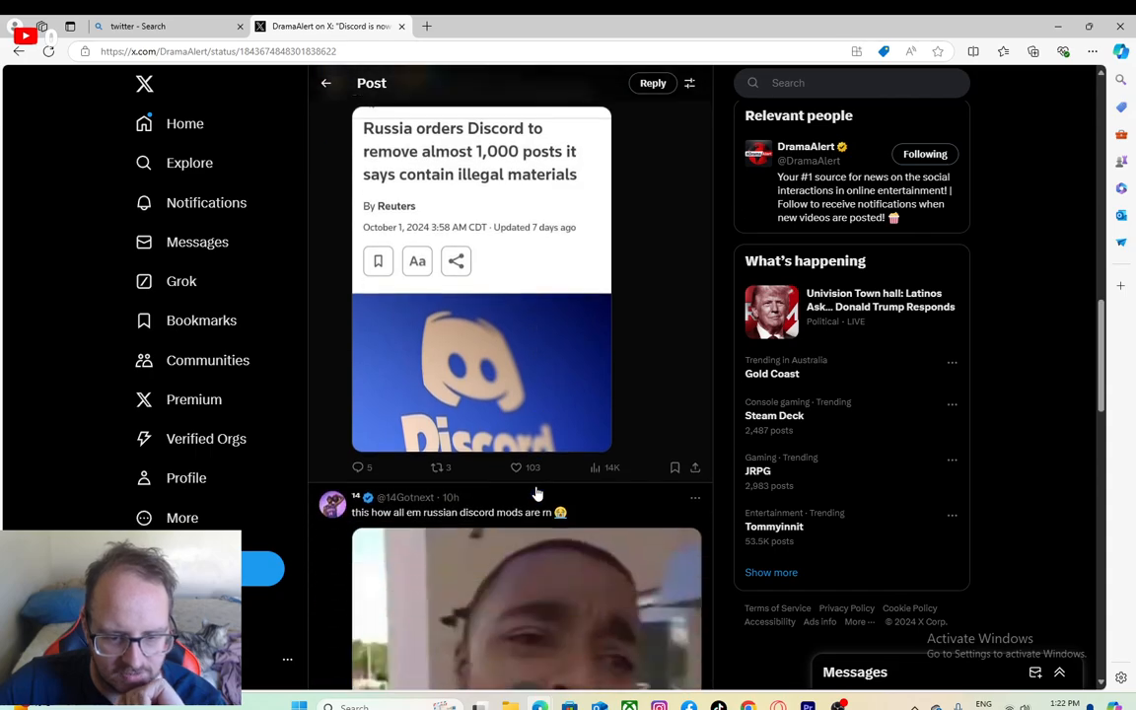
pyautogui.scroll(-3)
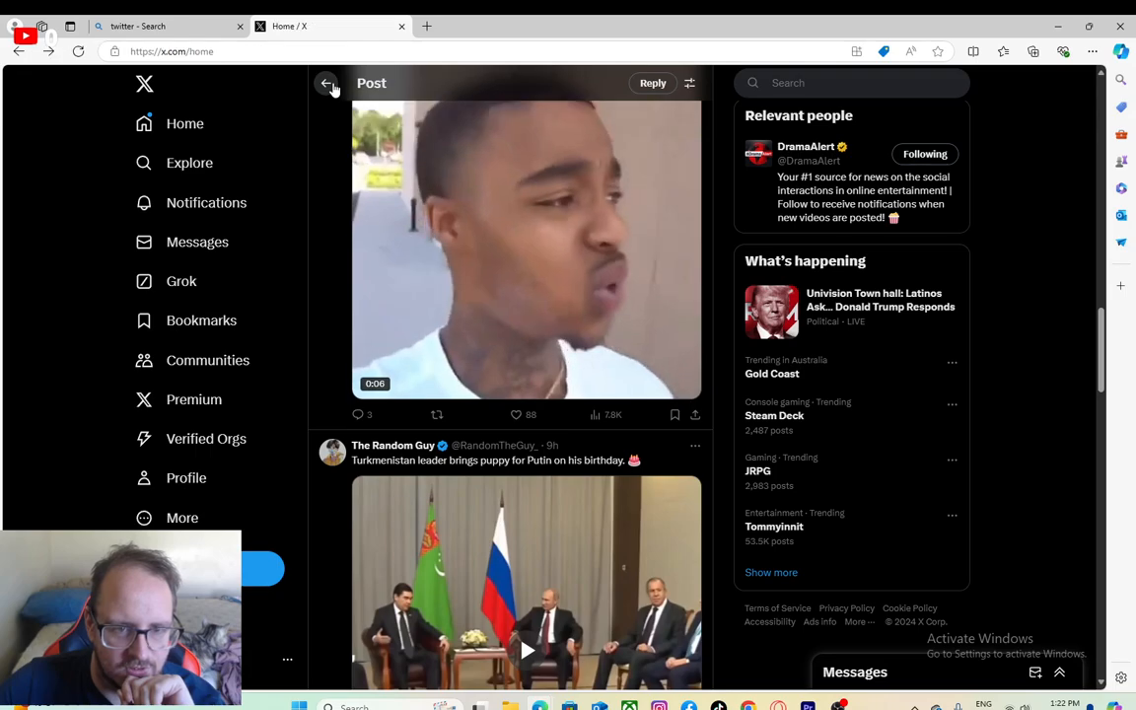
# Step: Go back to the For you feed and scroll to the Lolcow Live meeting post
pyautogui.click(326, 83)
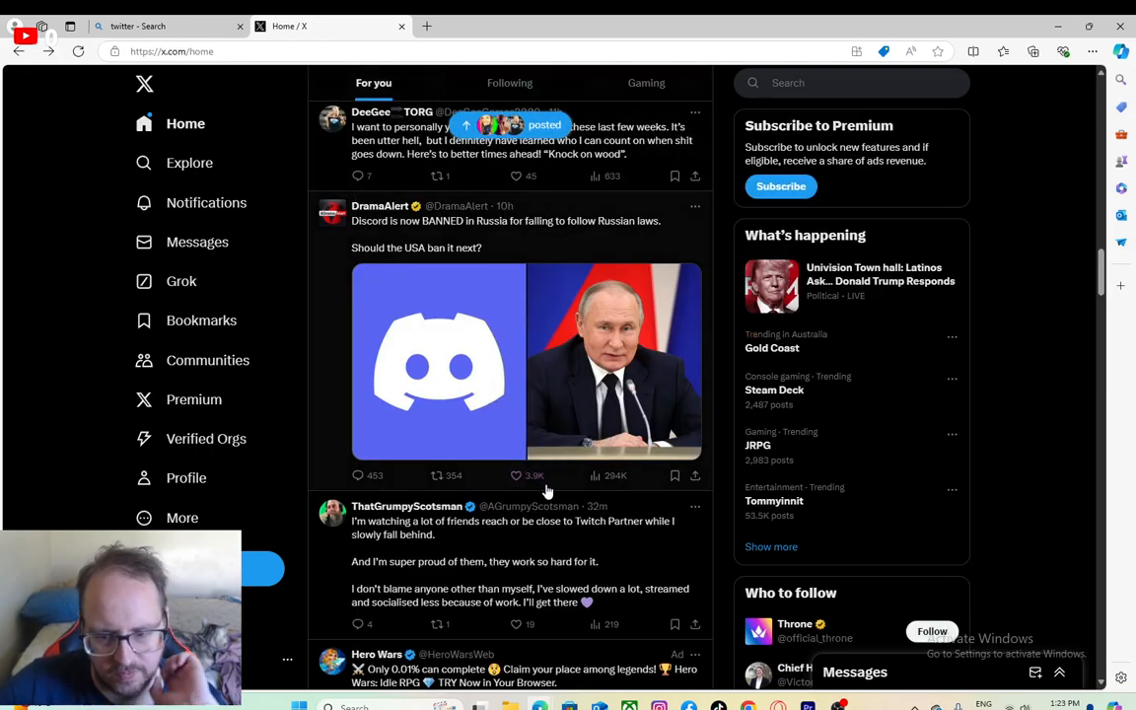
pyautogui.scroll(-3)
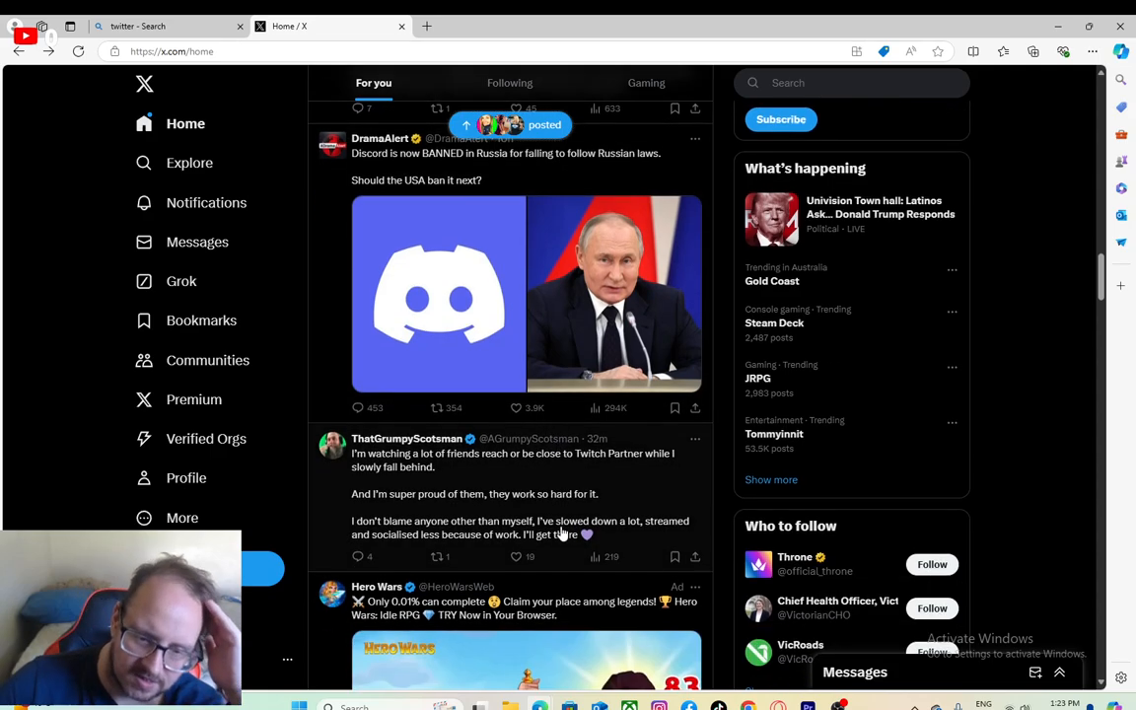
pyautogui.scroll(-3)
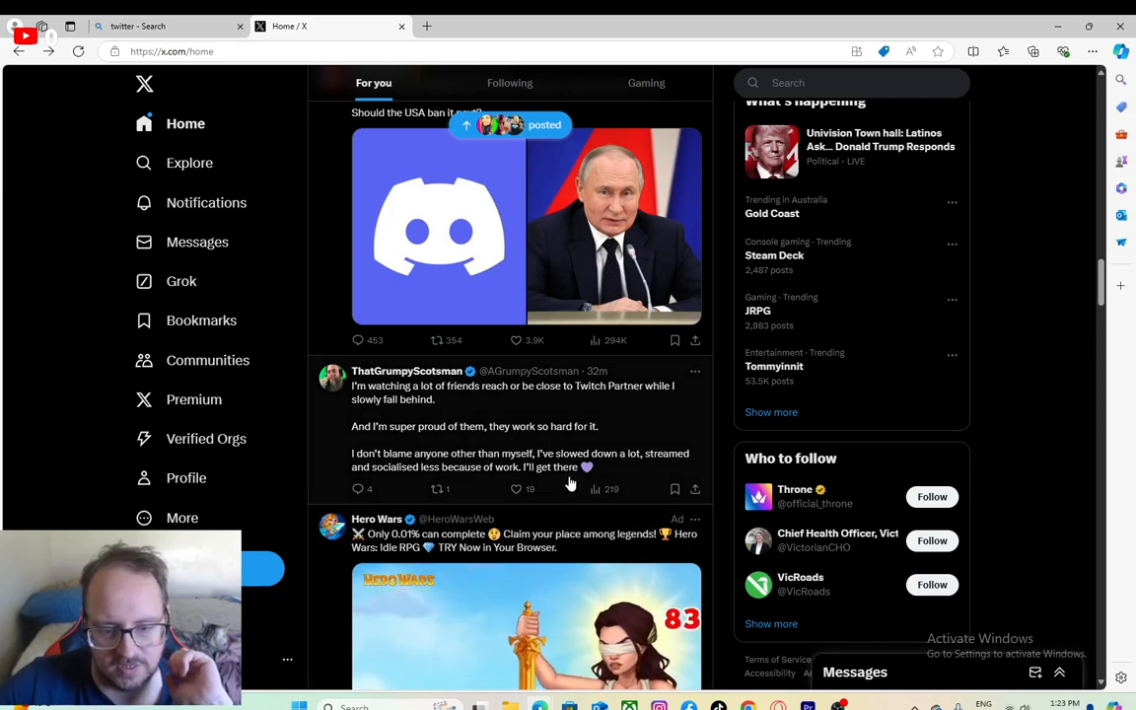
pyautogui.scroll(-3)
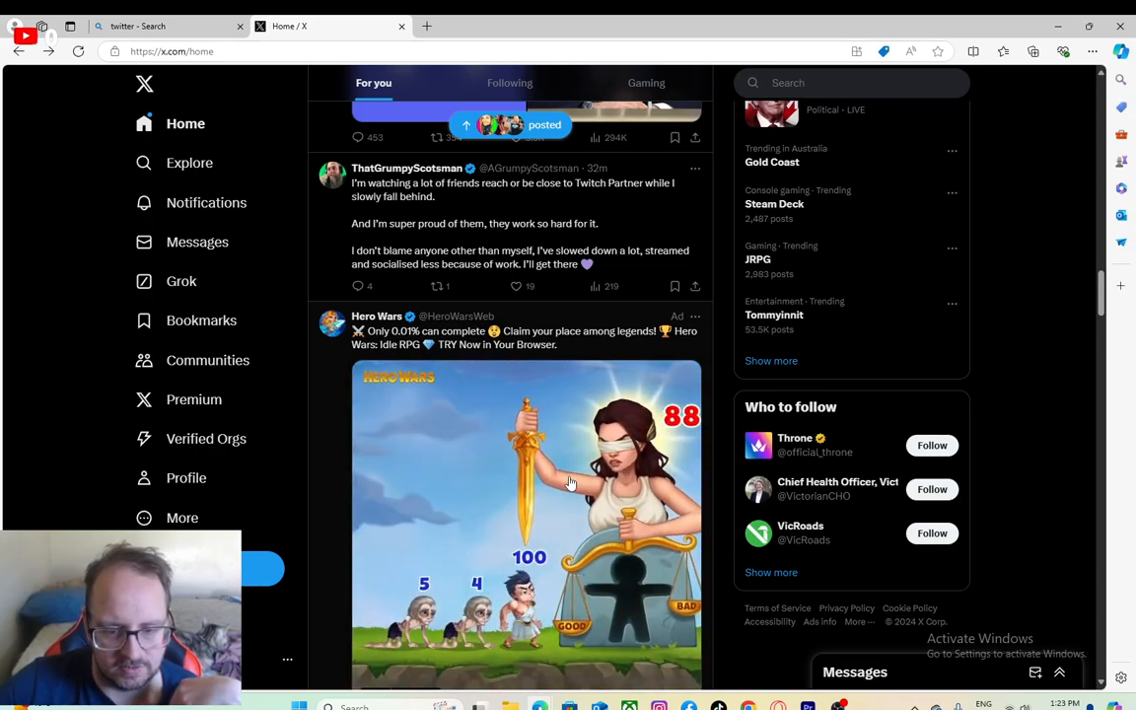
pyautogui.scroll(-3)
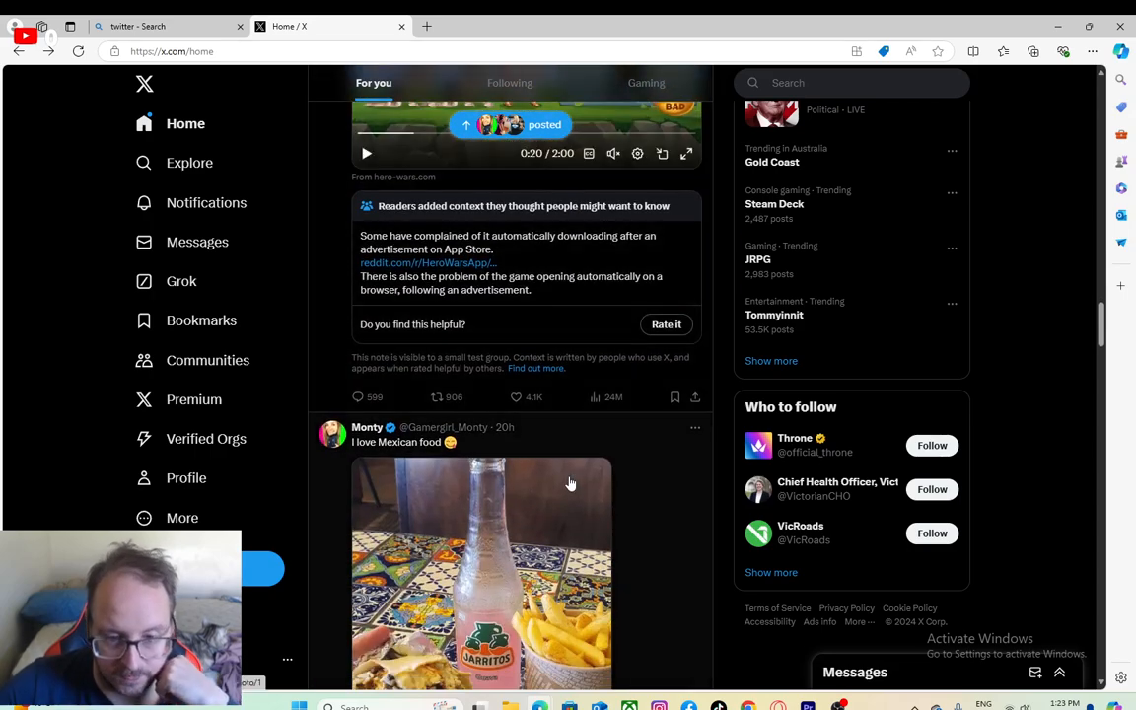
pyautogui.scroll(-3)
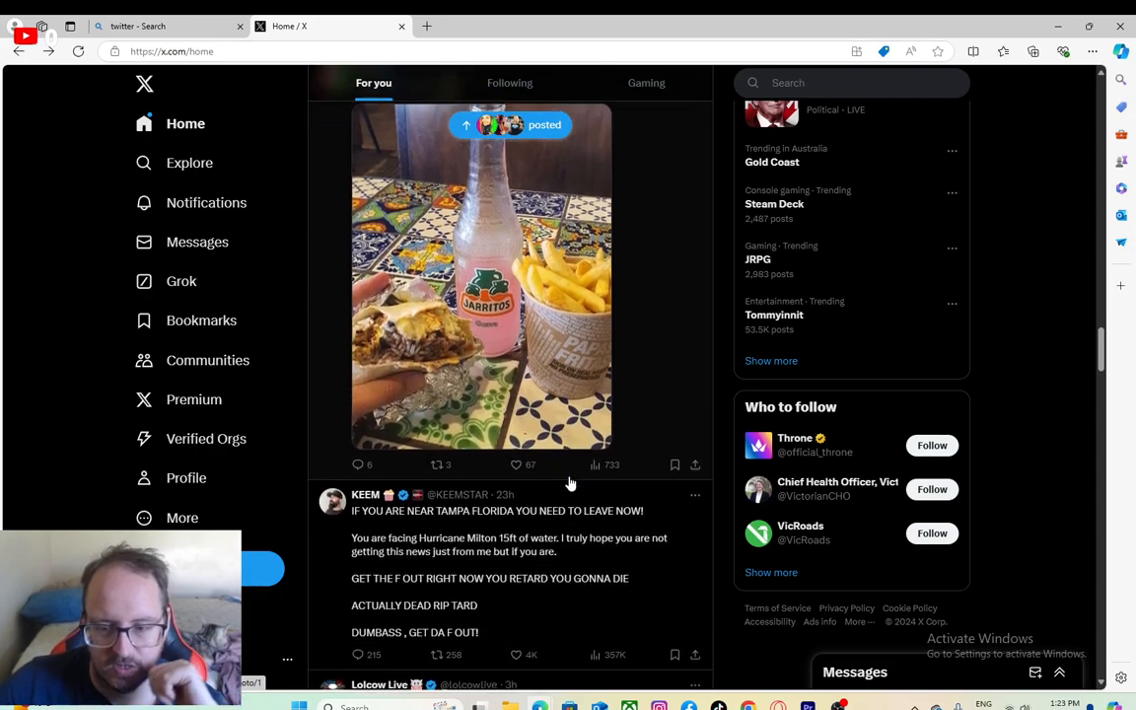
pyautogui.scroll(-3)
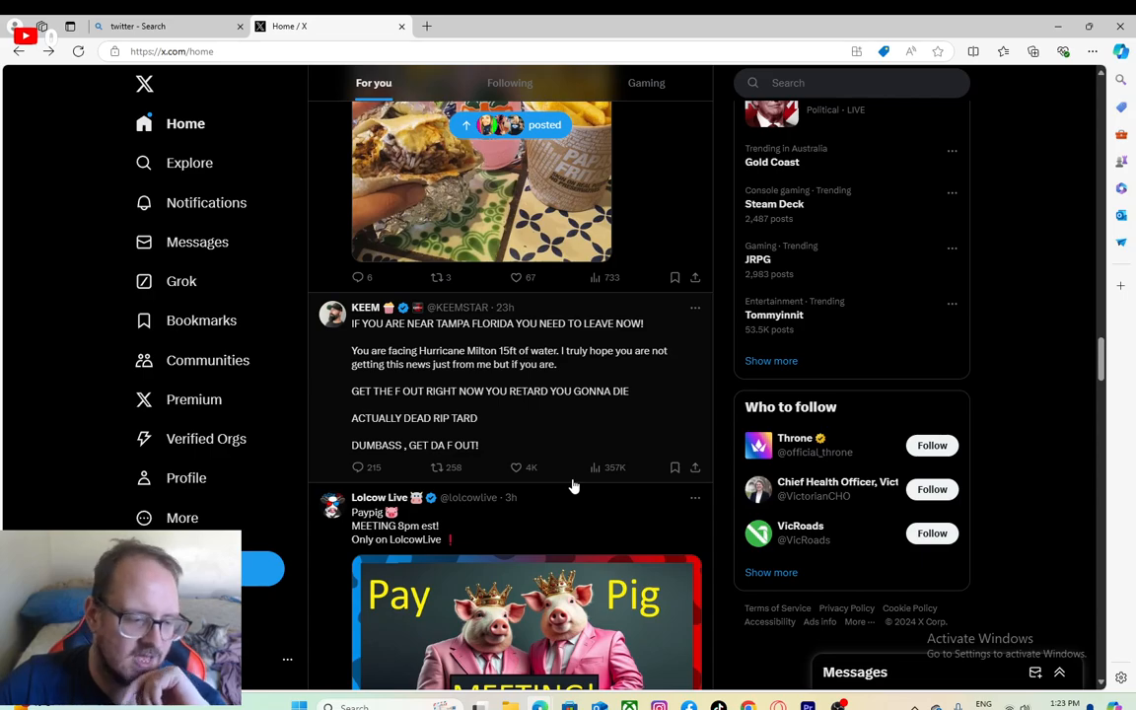
pyautogui.scroll(-3)
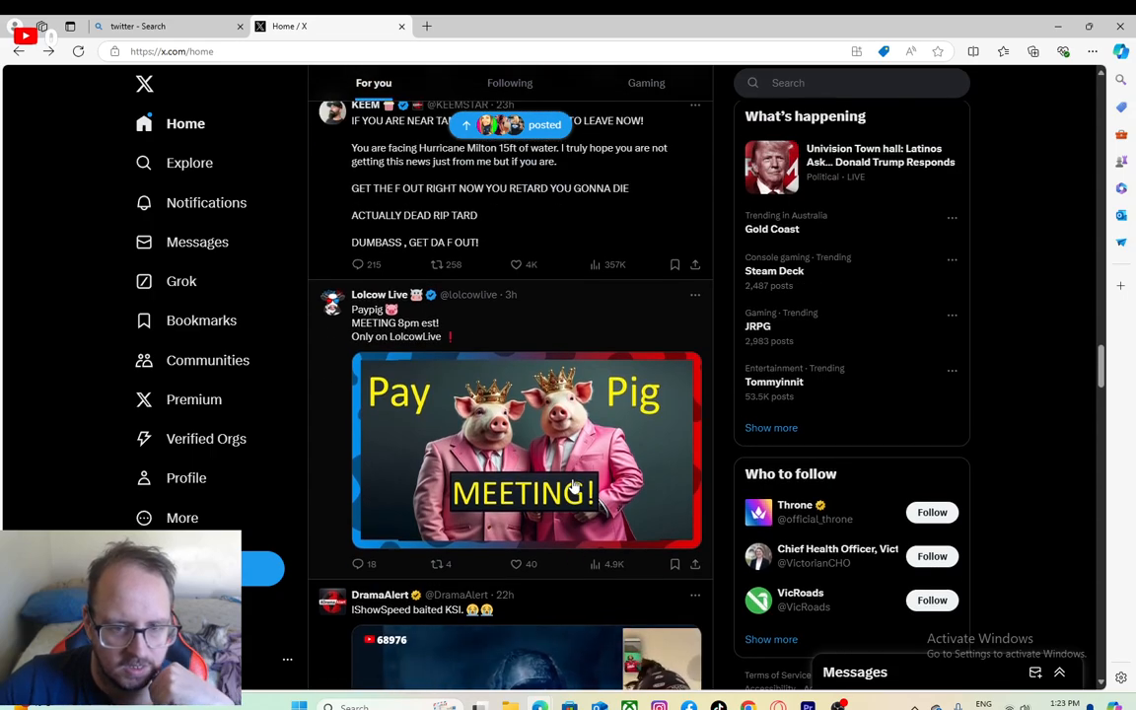
pyautogui.scroll(-3)
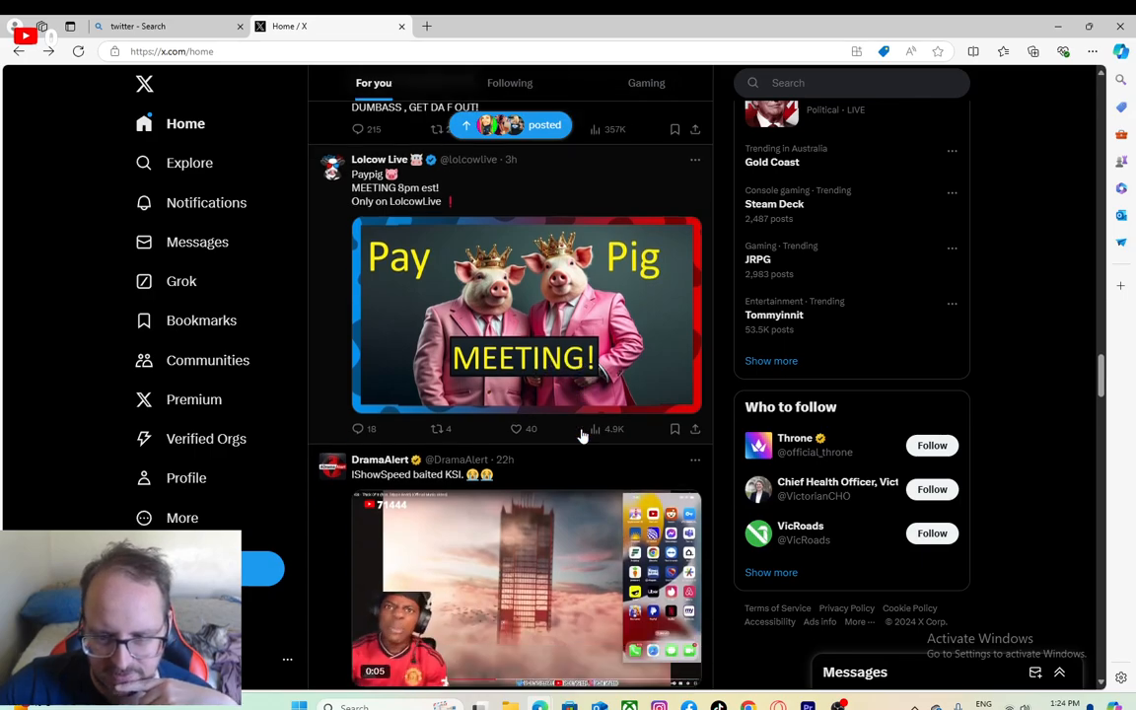
# Step: Scroll past the Foxtel ad to Dexerto's Jack Doherty McLaren crash post
pyautogui.scroll(-3)
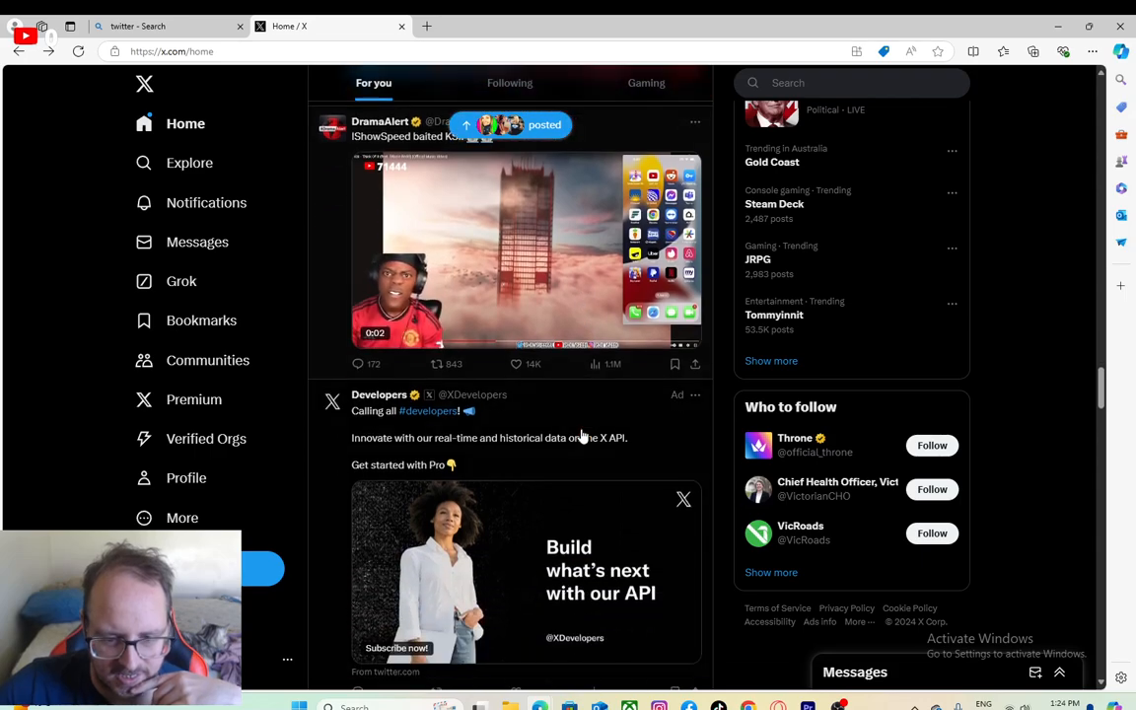
pyautogui.scroll(-3)
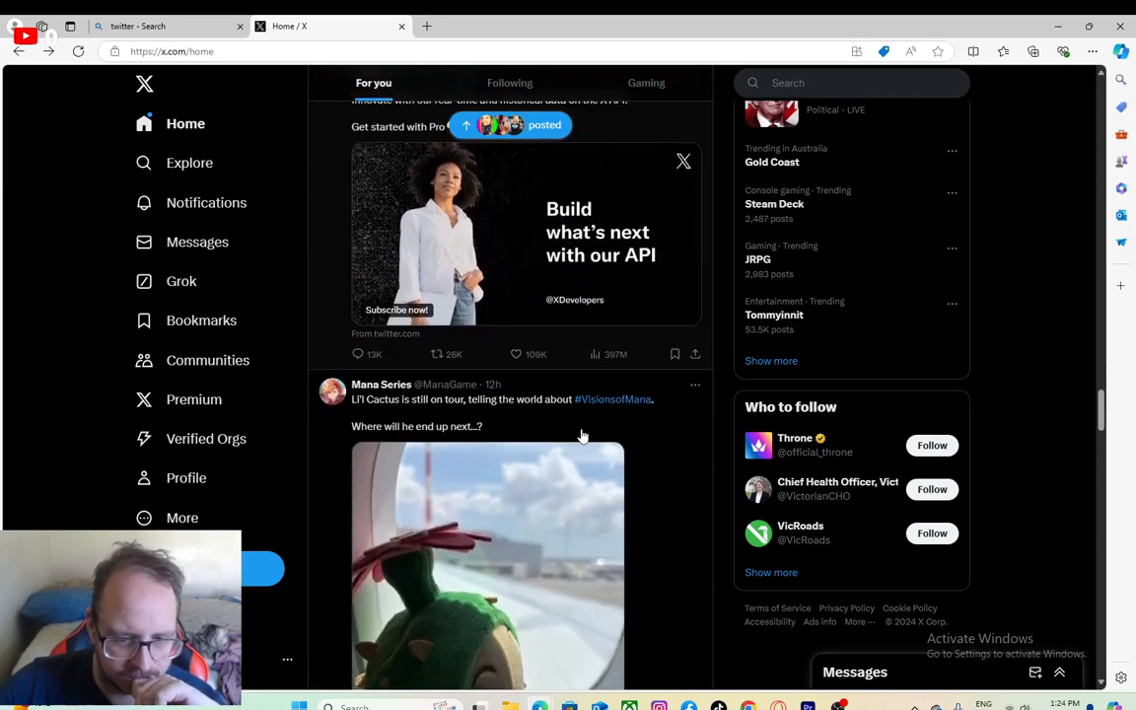
pyautogui.scroll(-3)
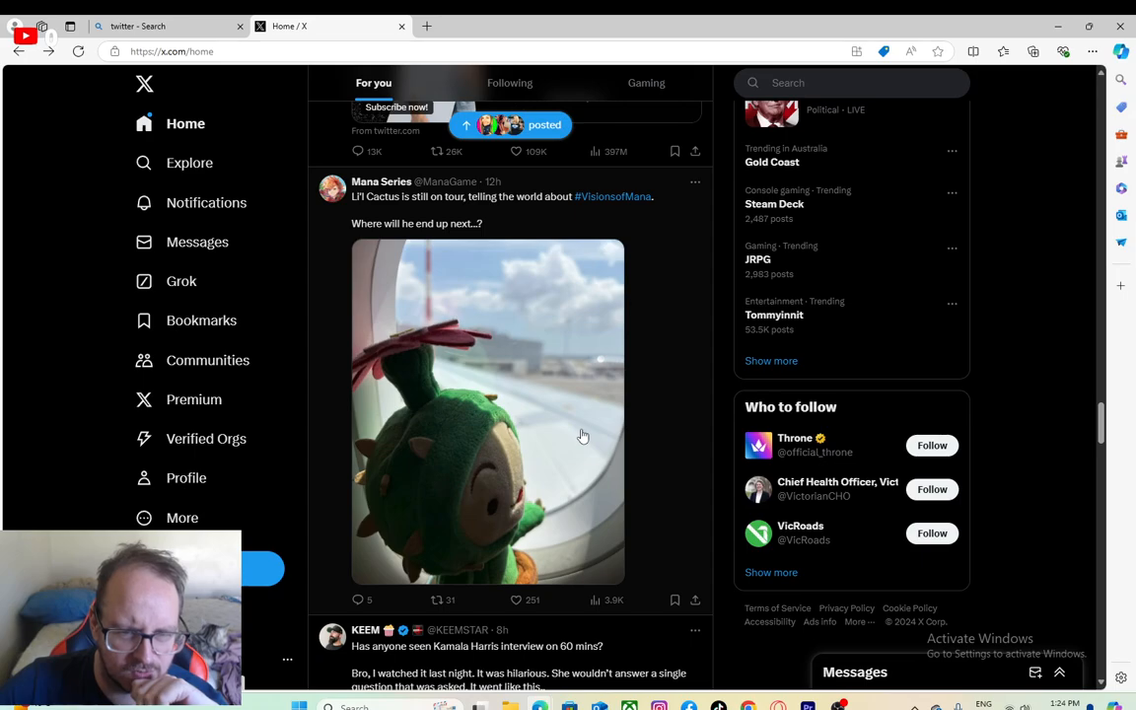
pyautogui.scroll(-3)
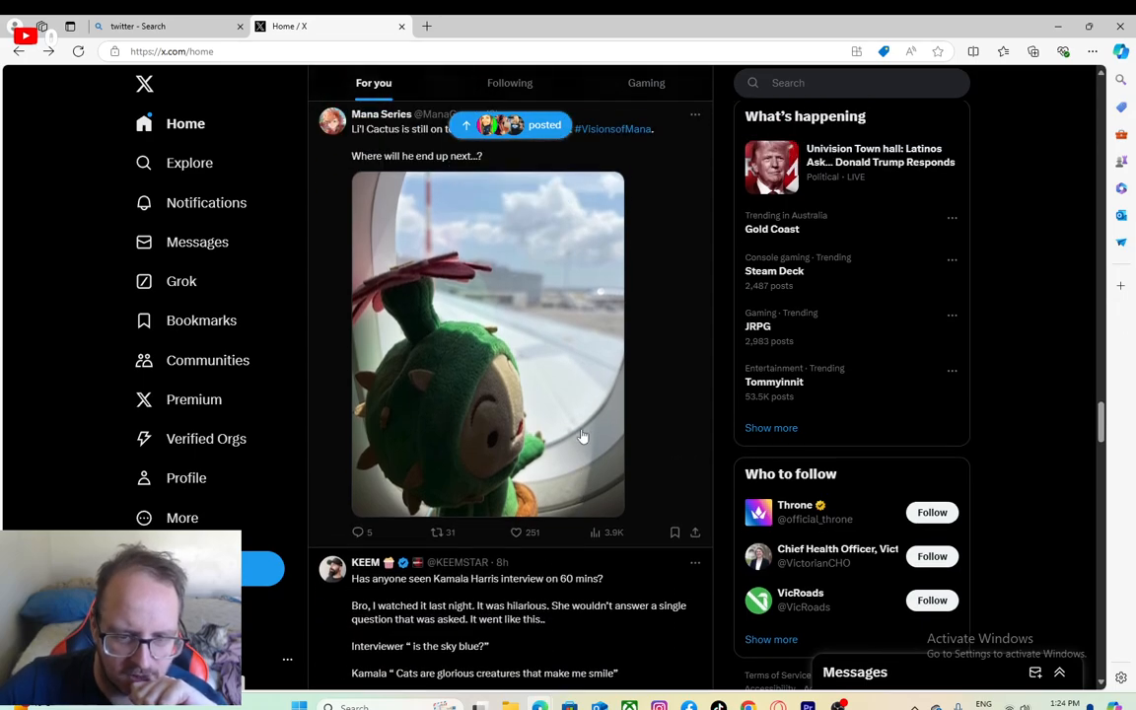
pyautogui.moveTo(539, 424)
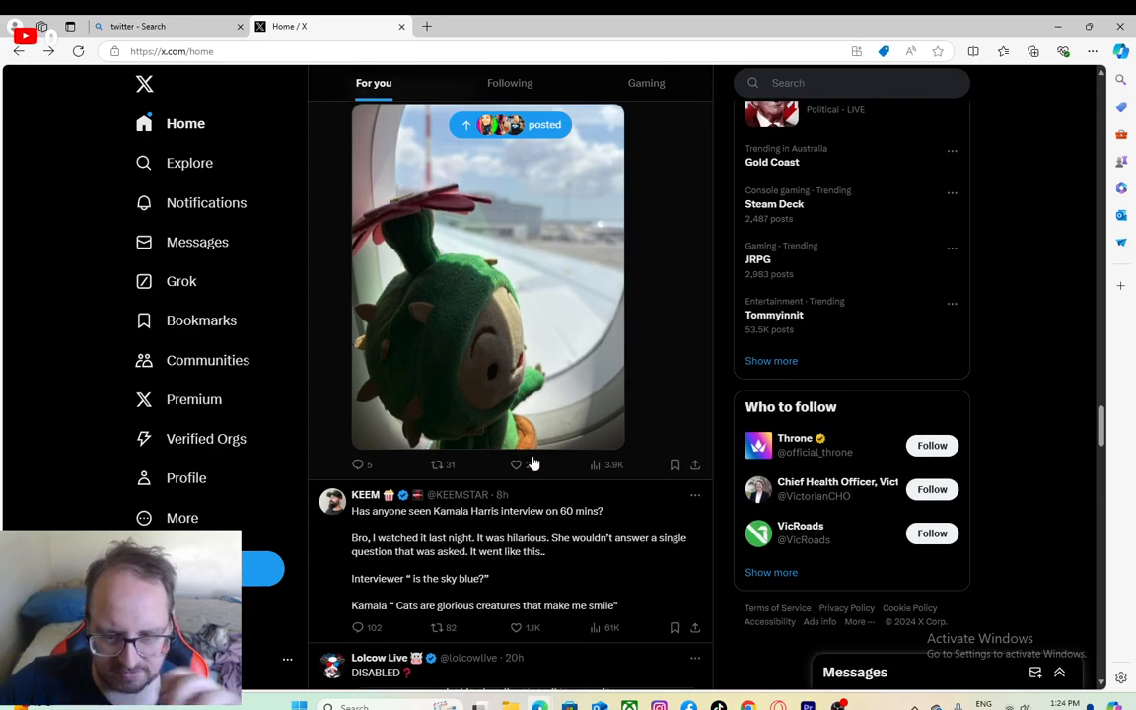
pyautogui.scroll(-3)
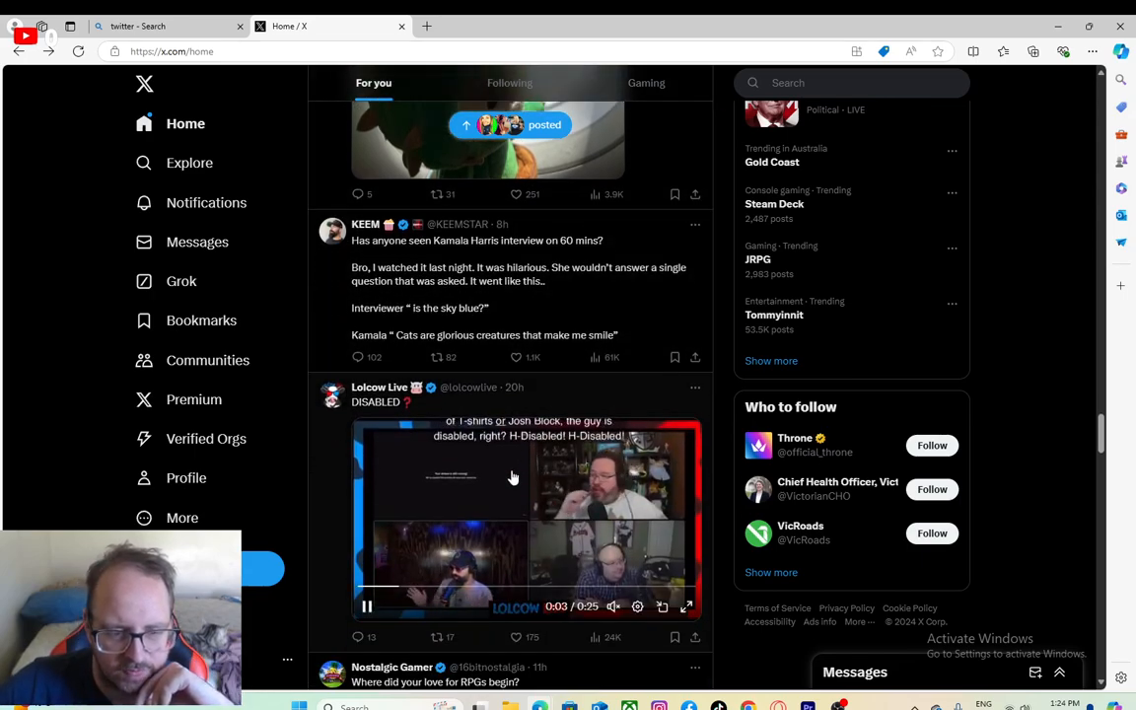
pyautogui.scroll(-3)
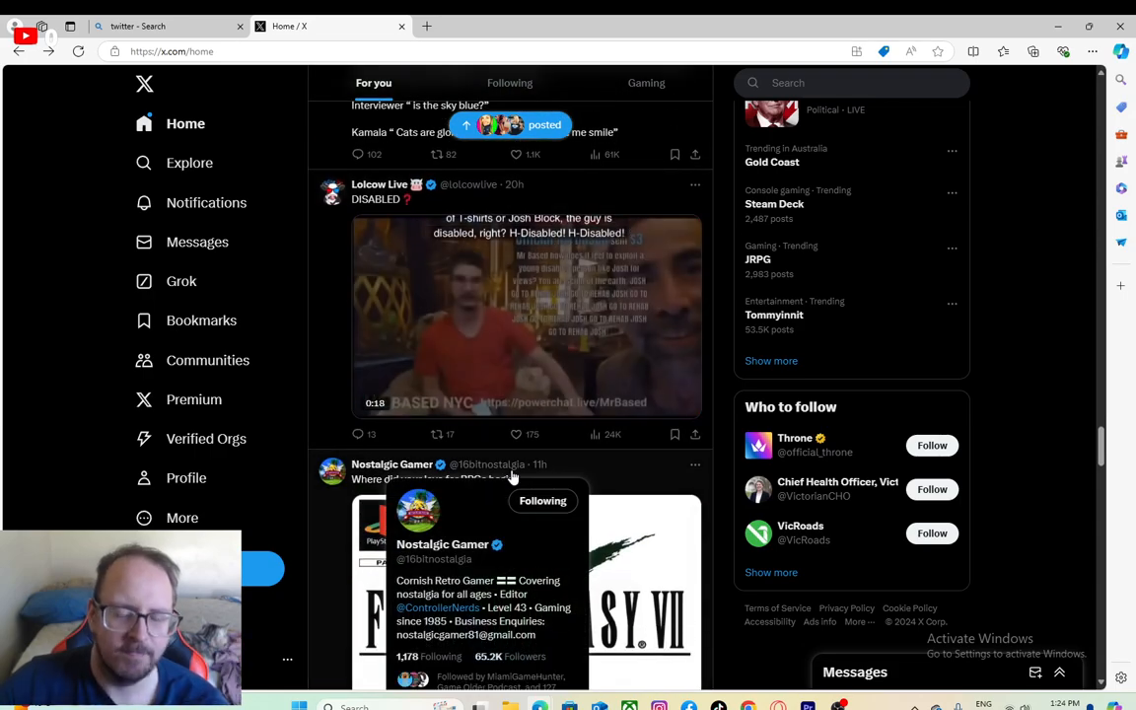
pyautogui.scroll(-3)
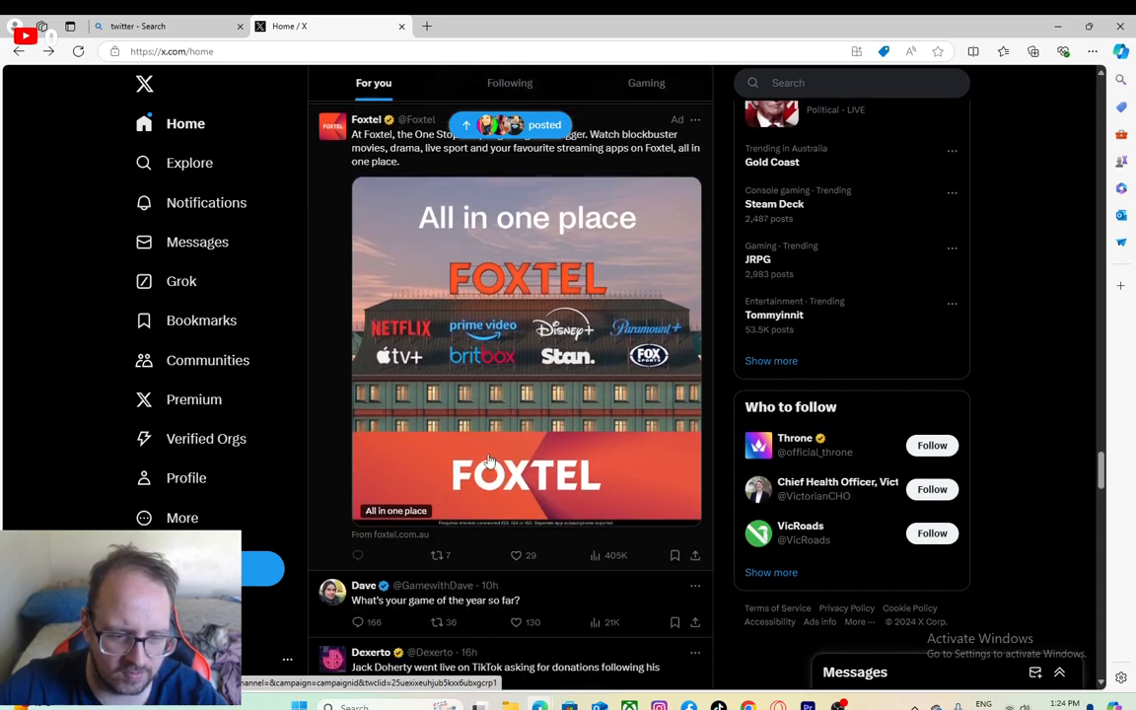
pyautogui.scroll(-3)
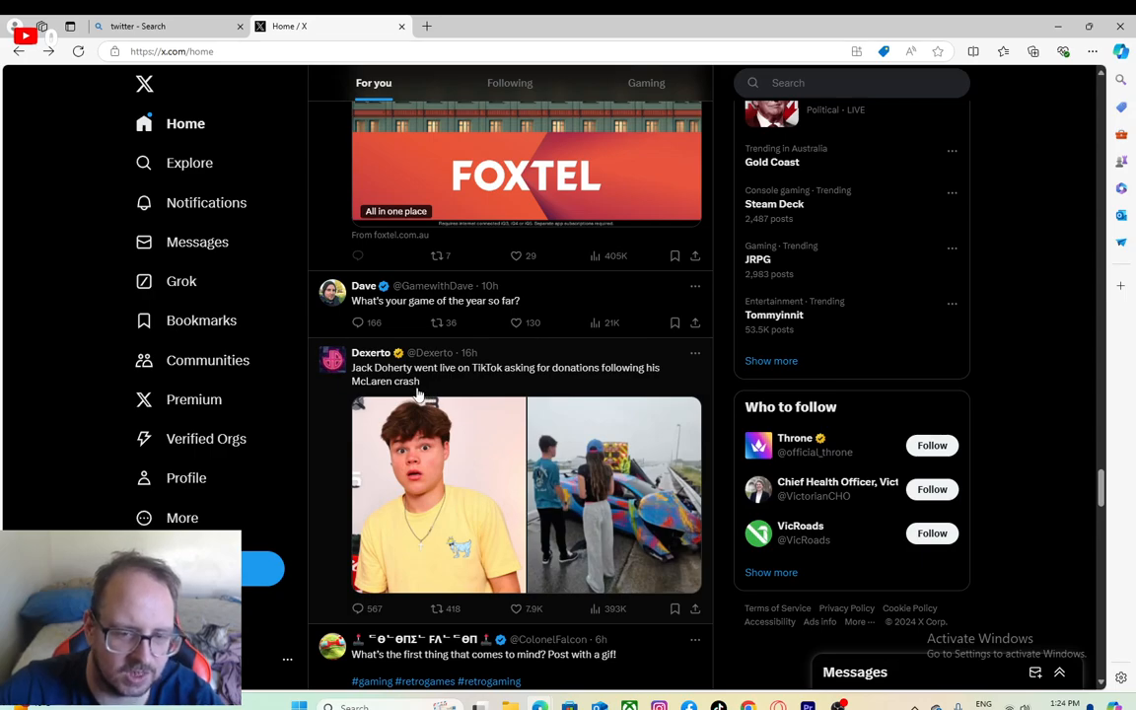
pyautogui.moveTo(446, 390)
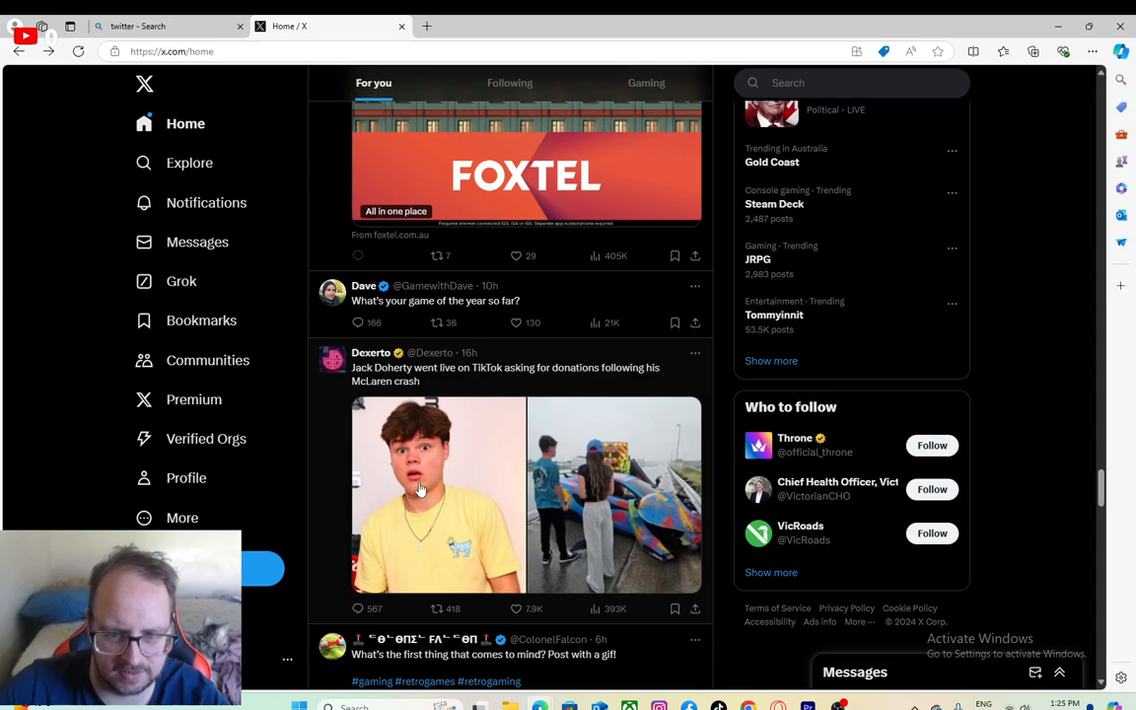
pyautogui.moveTo(508, 432)
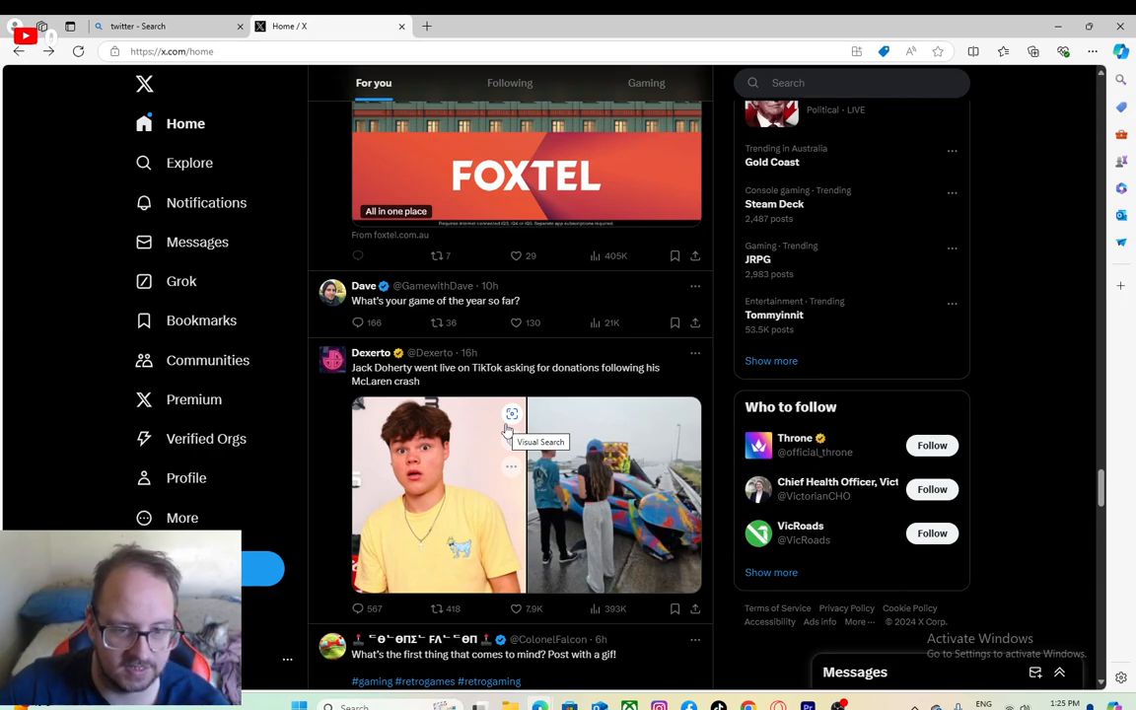
# Step: Copy 'Jack Doherty' from Dexerto's post and search X for Jack Doherty
pyautogui.scroll(-3)
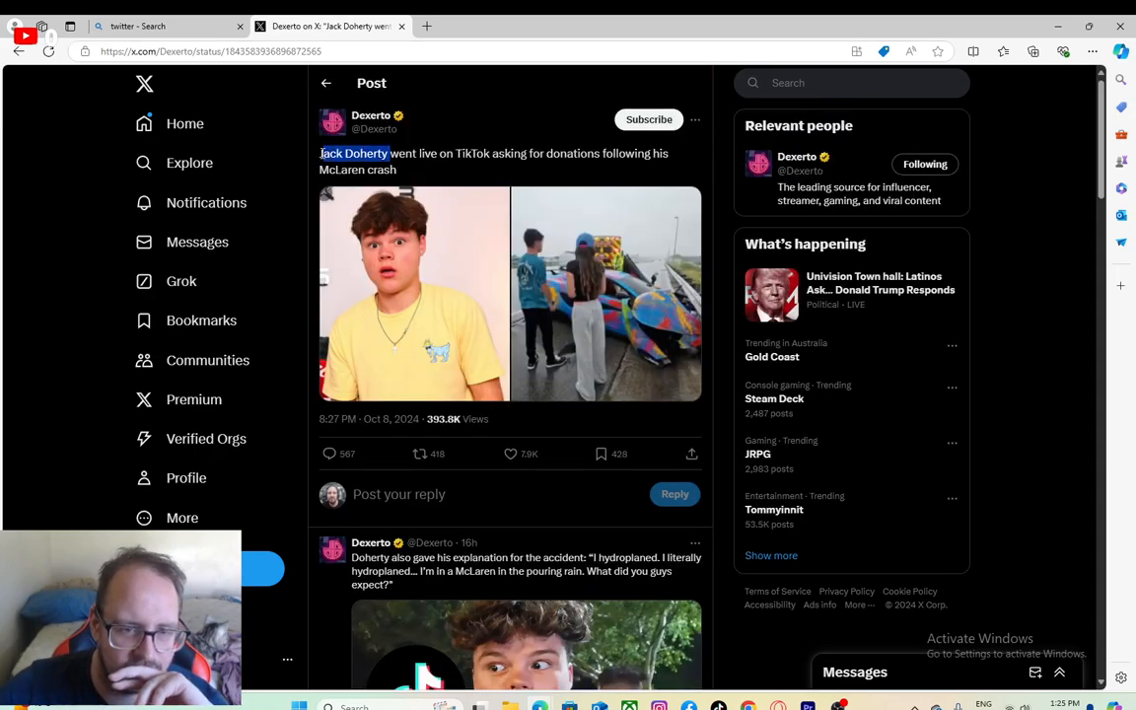
pyautogui.rightClick(353, 153)
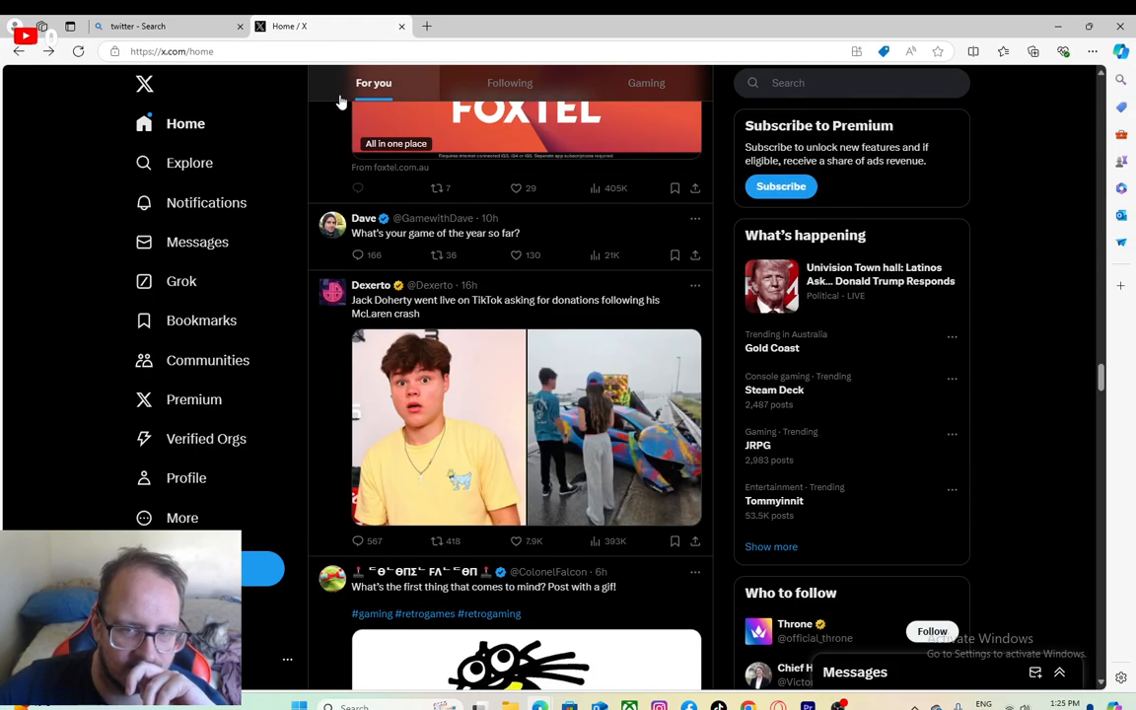
pyautogui.rightClick(850, 83)
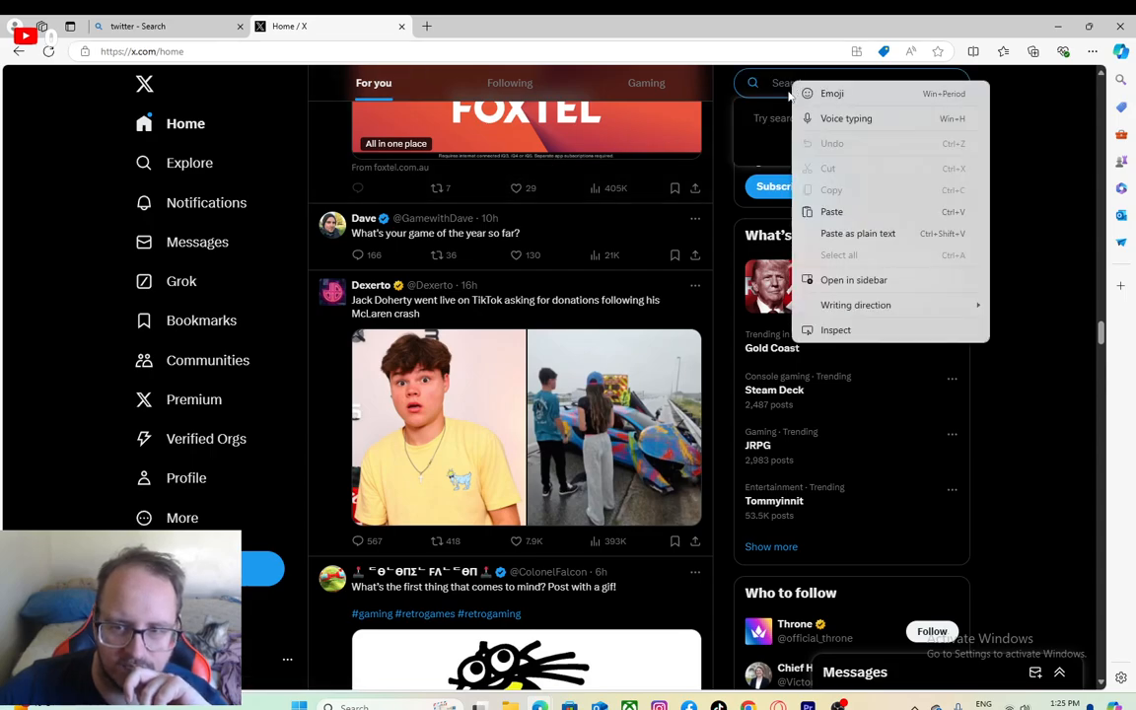
pyautogui.write('Jack Doherty')
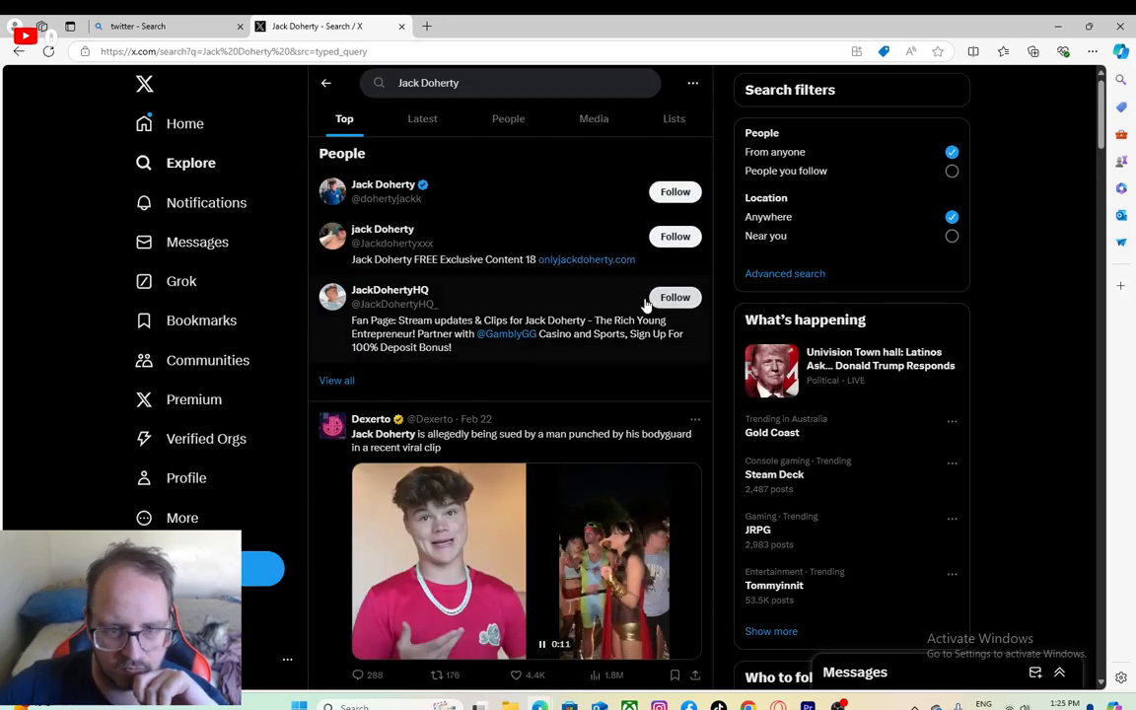
# Step: Scroll the Jack Doherty Top results past crash, security and plane clips to Prime-slap posts
pyautogui.scroll(-3)
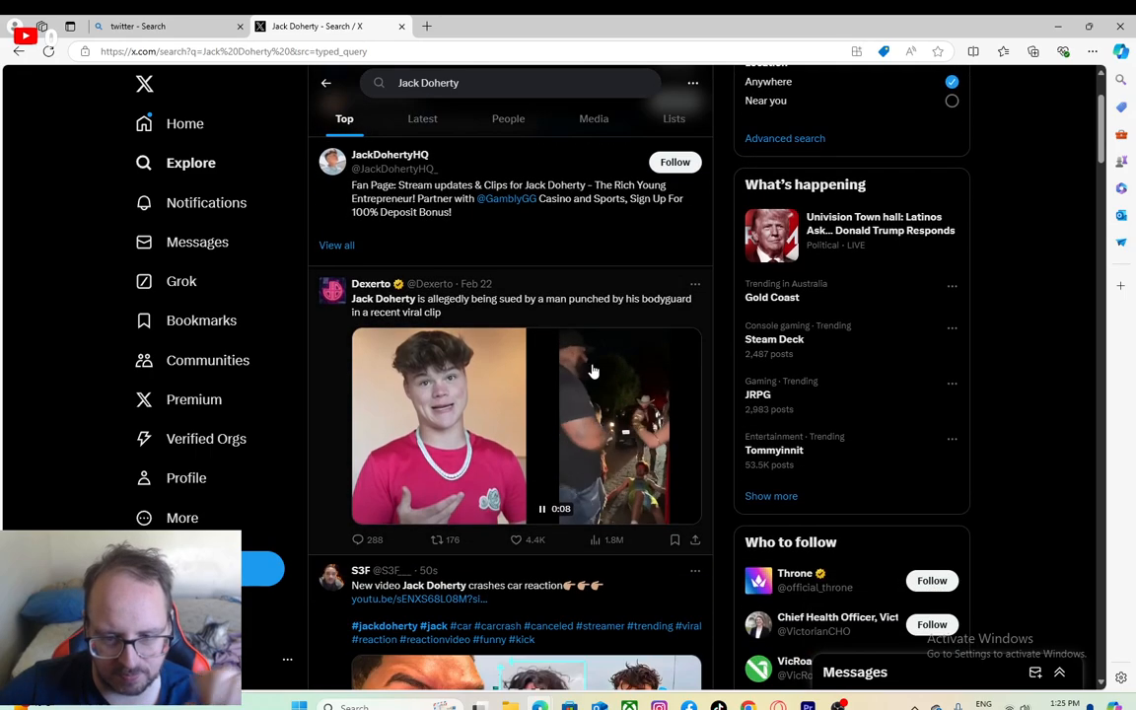
pyautogui.scroll(-3)
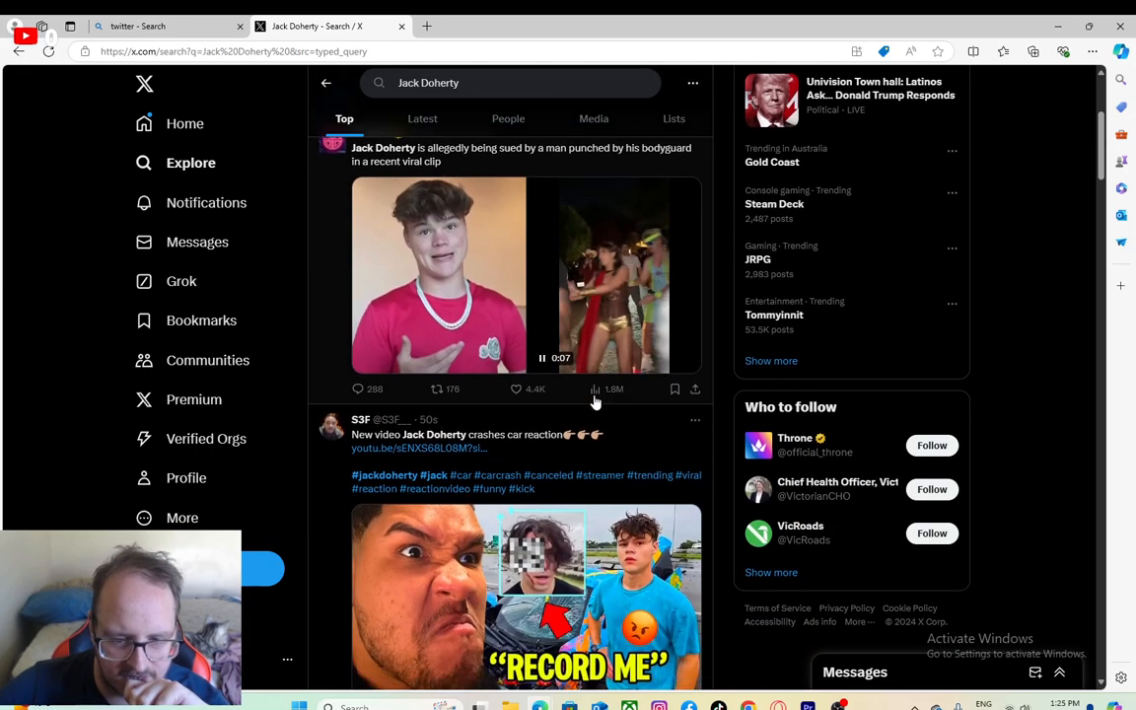
pyautogui.scroll(-3)
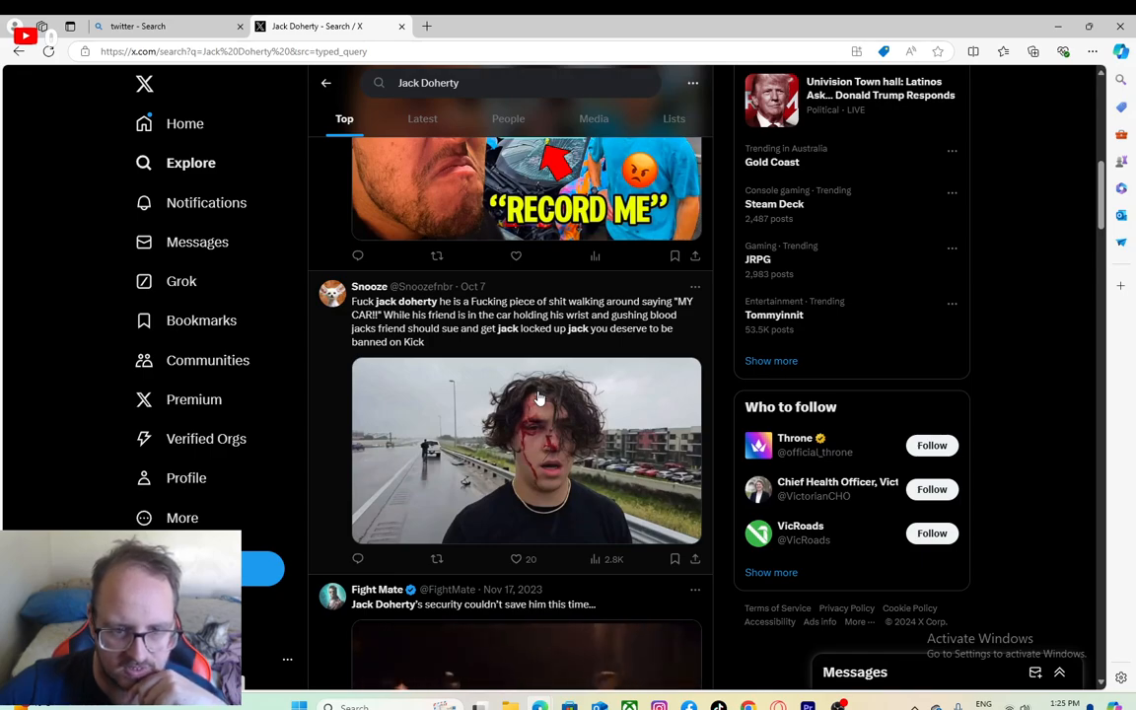
pyautogui.scroll(-3)
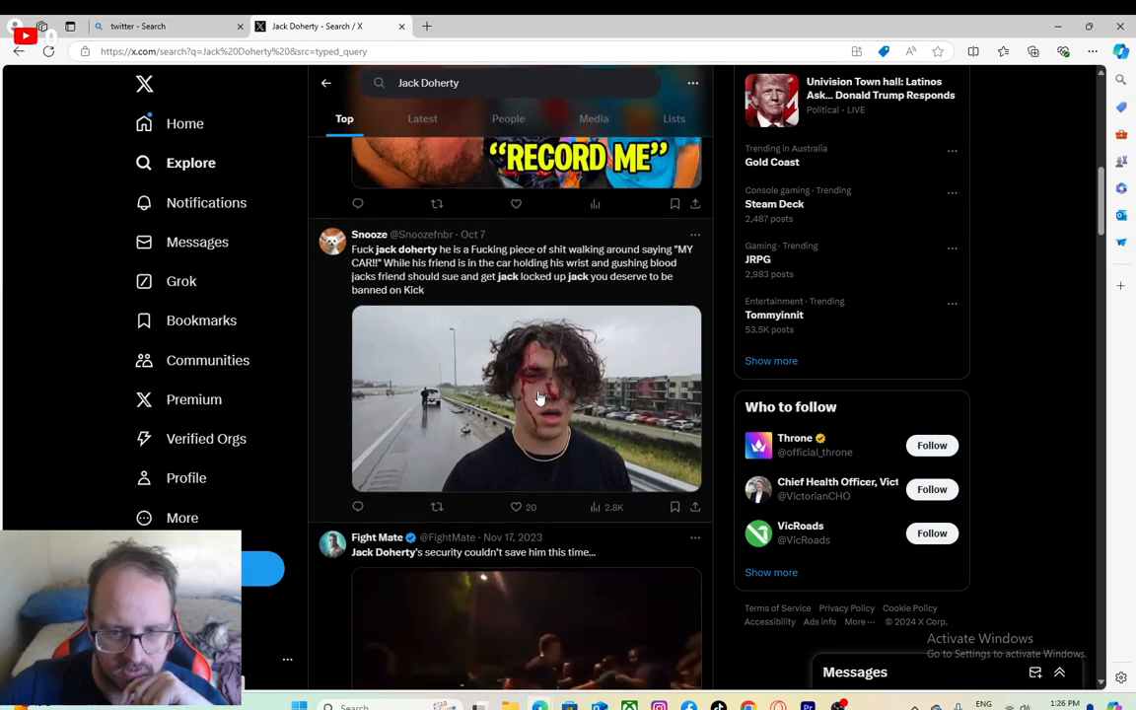
pyautogui.scroll(-3)
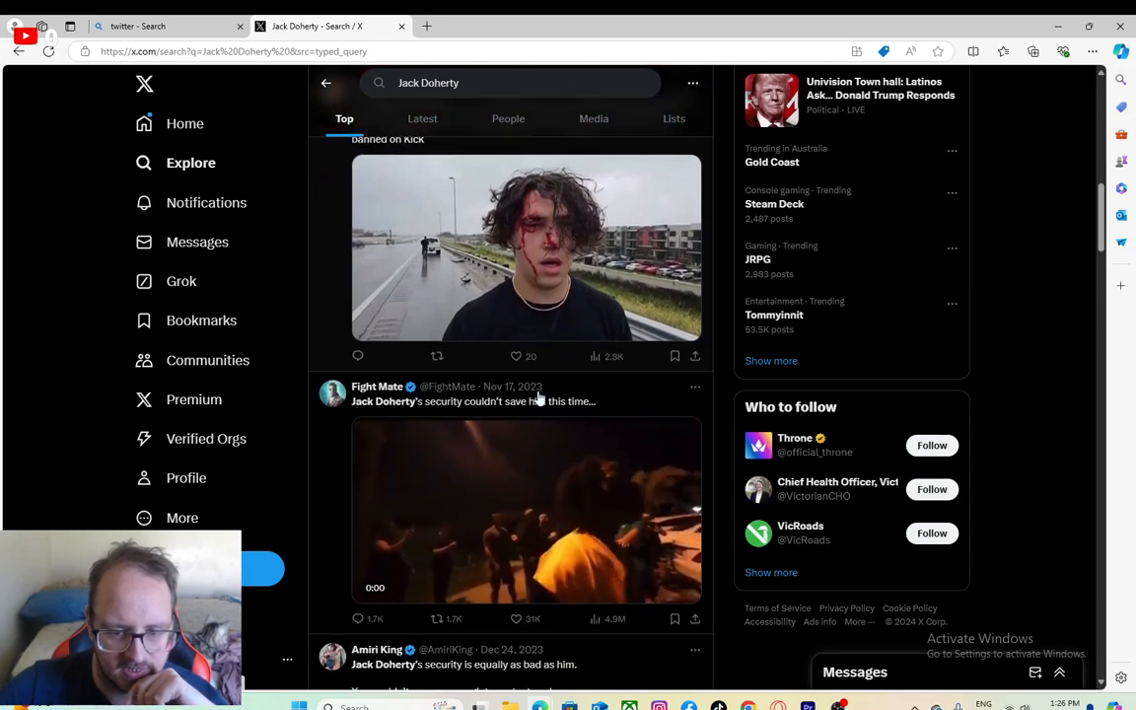
pyautogui.scroll(-3)
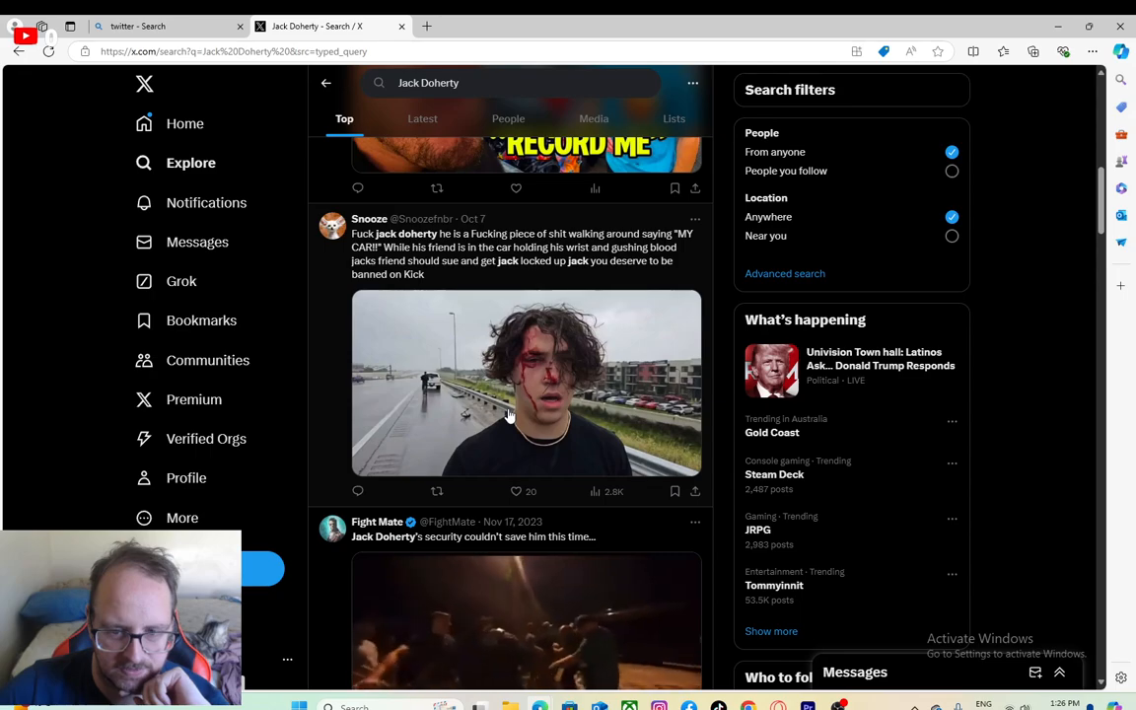
pyautogui.scroll(-3)
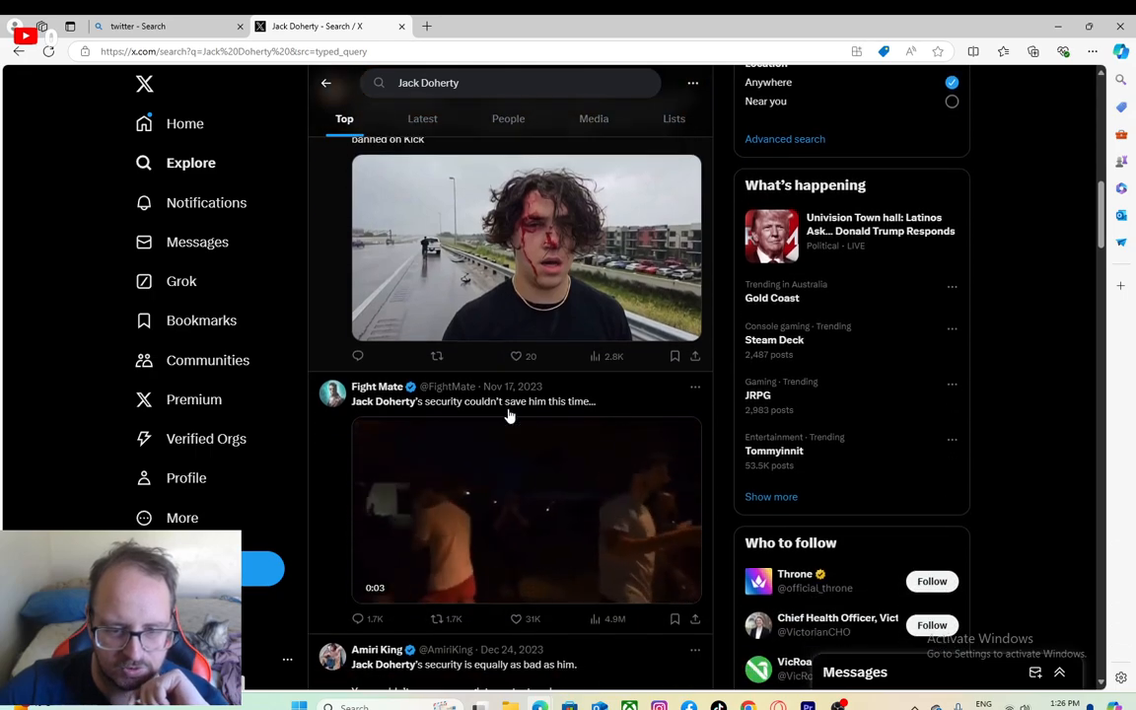
pyautogui.scroll(-3)
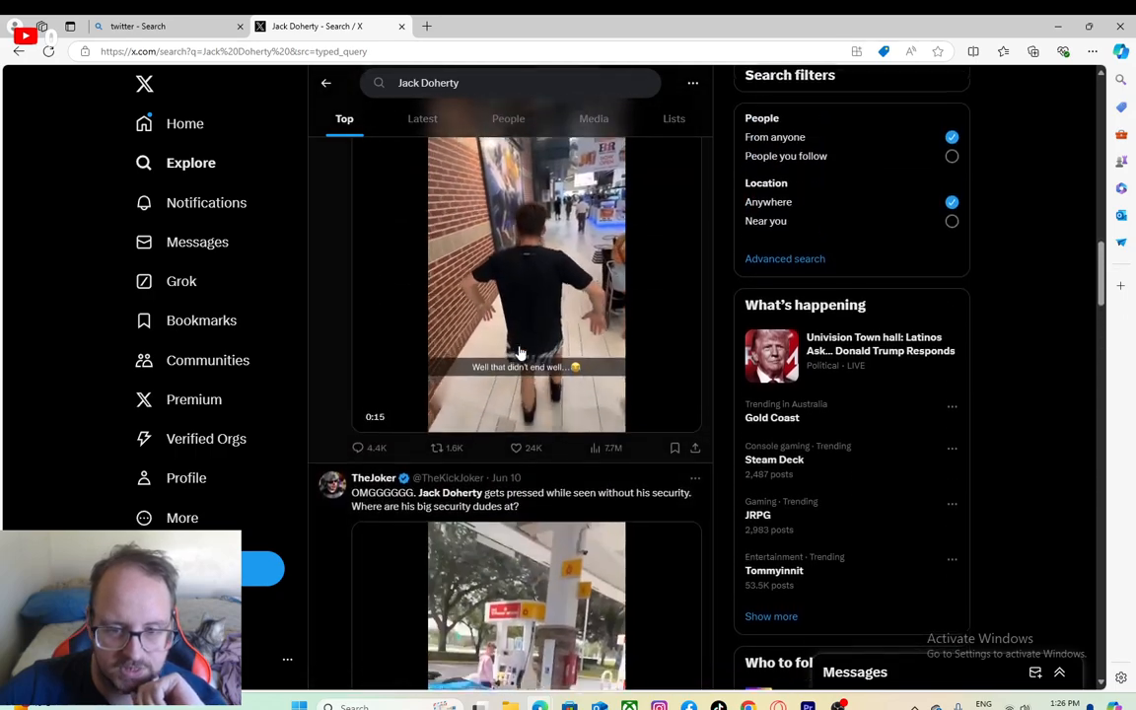
pyautogui.scroll(-3)
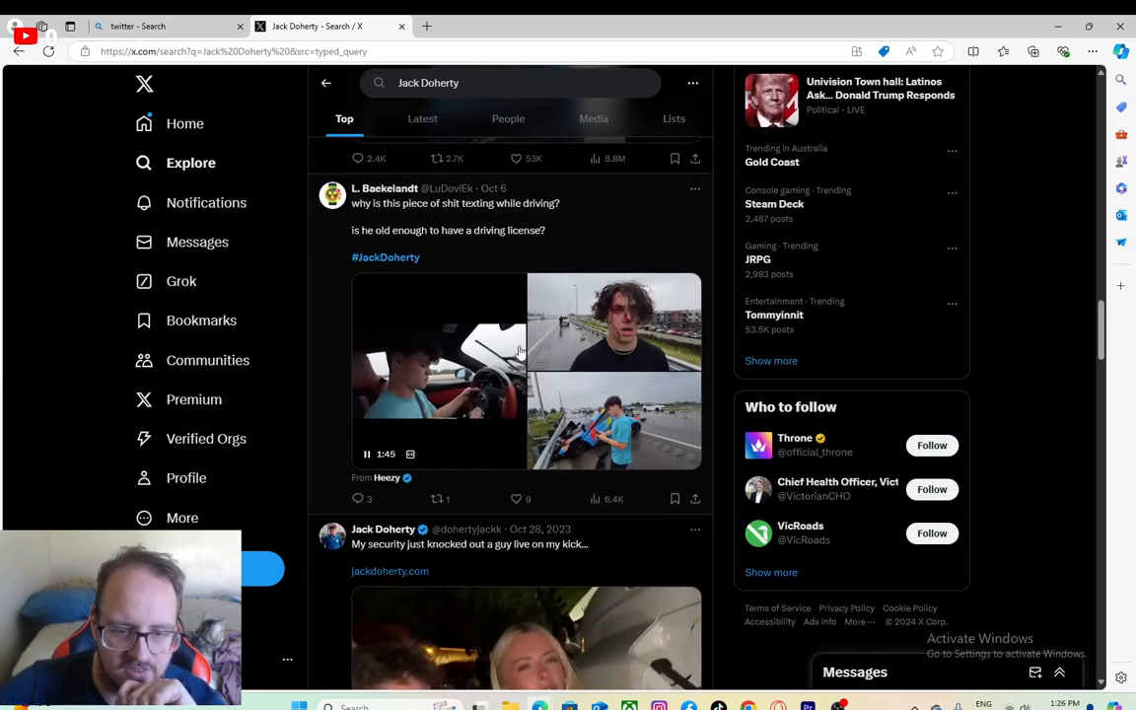
pyautogui.scroll(-3)
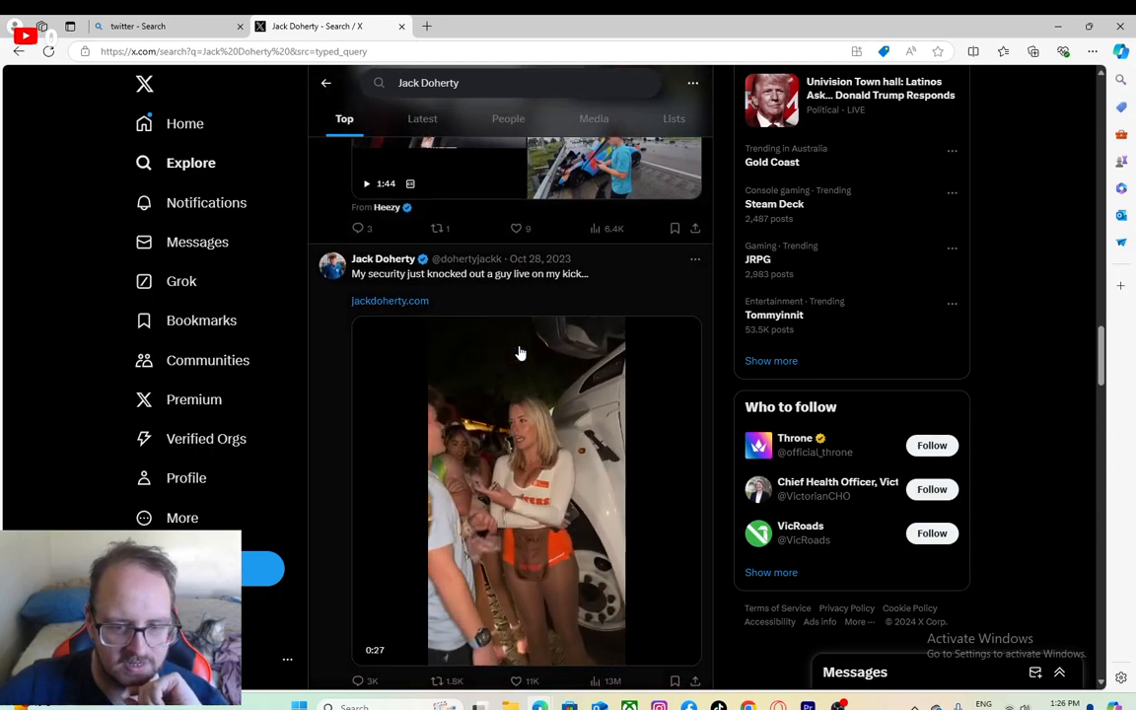
pyautogui.scroll(-3)
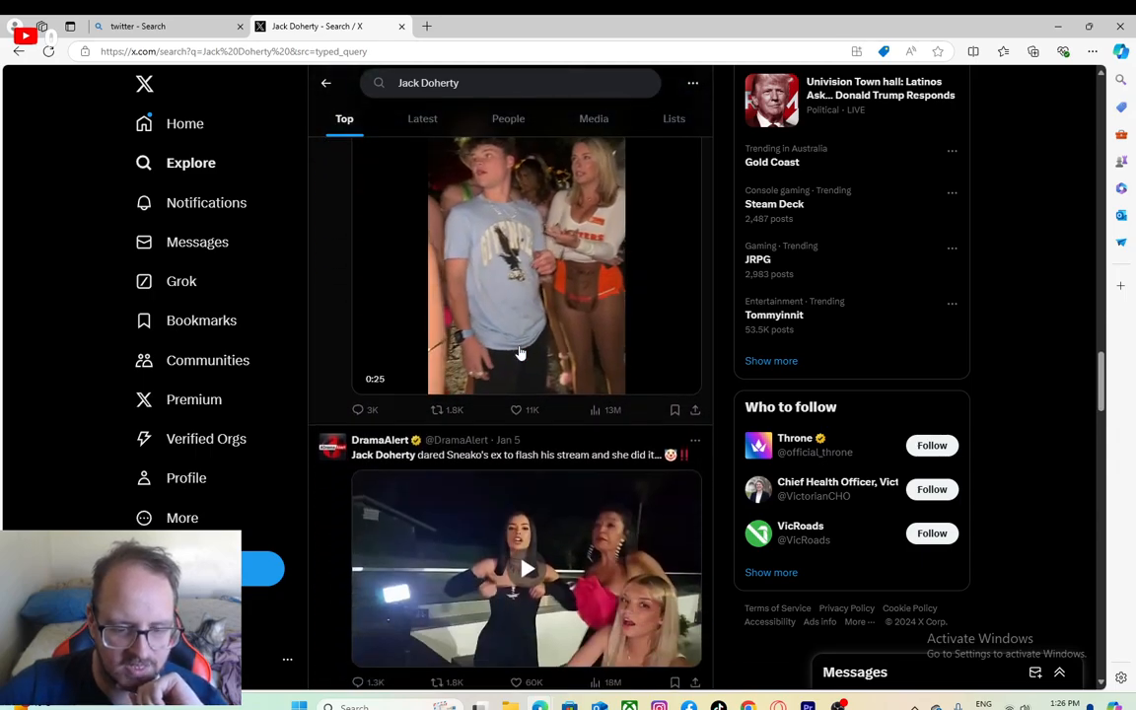
pyautogui.scroll(-3)
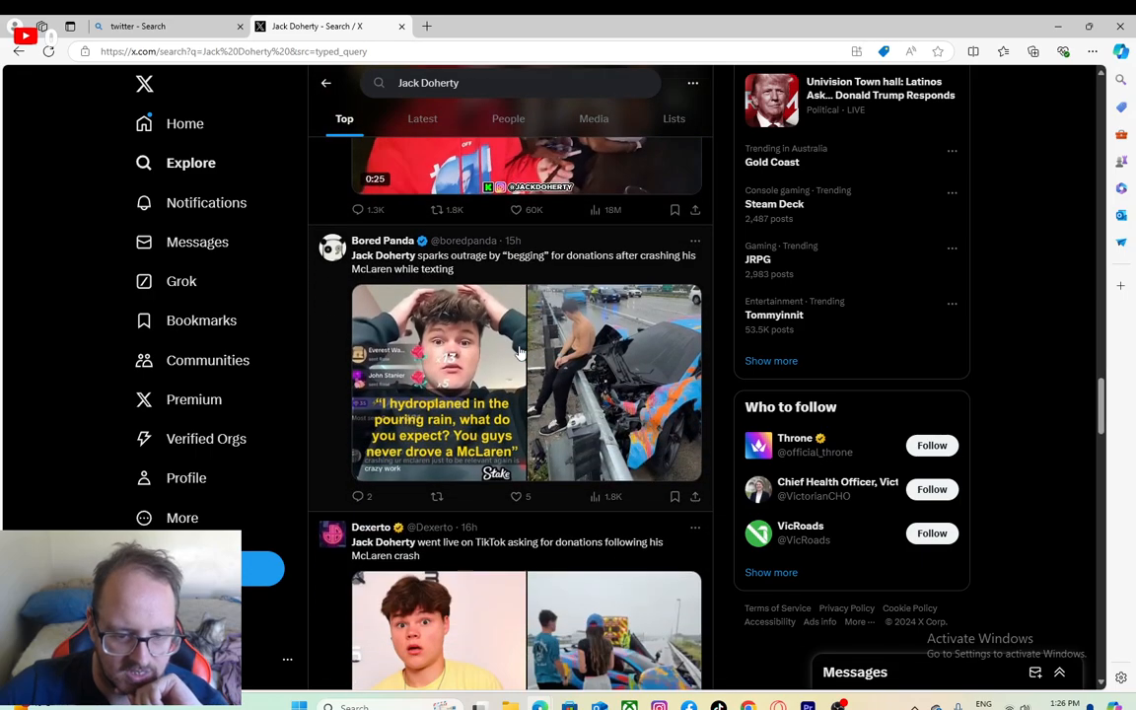
pyautogui.scroll(-3)
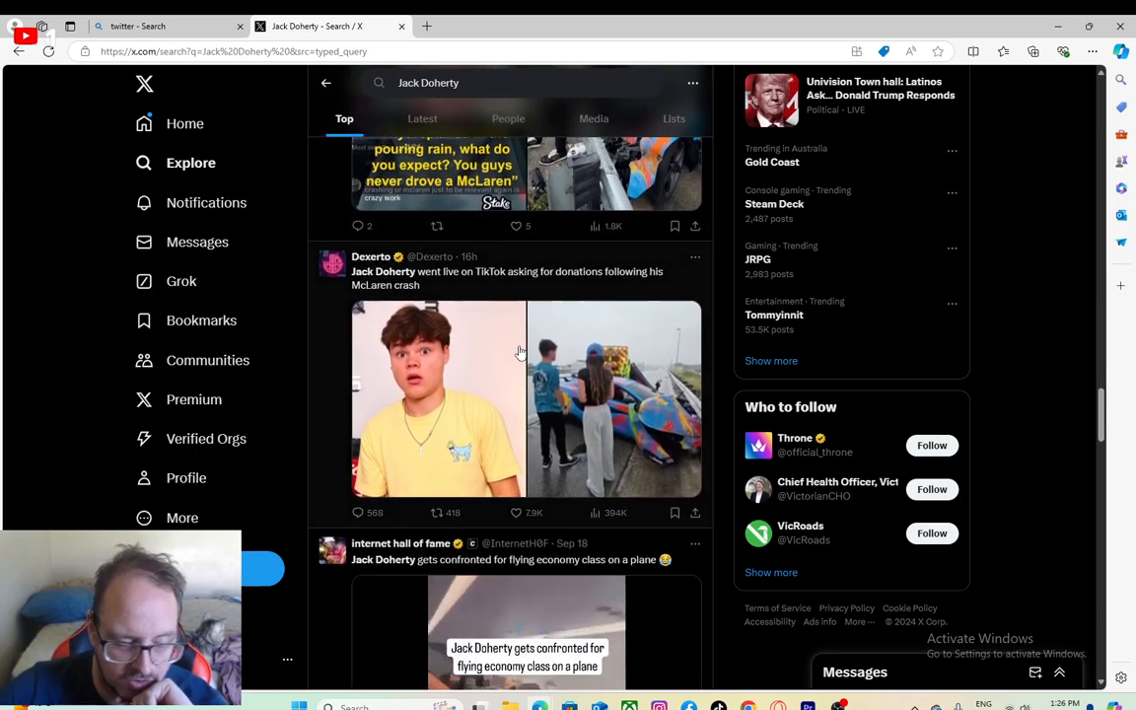
pyautogui.scroll(-3)
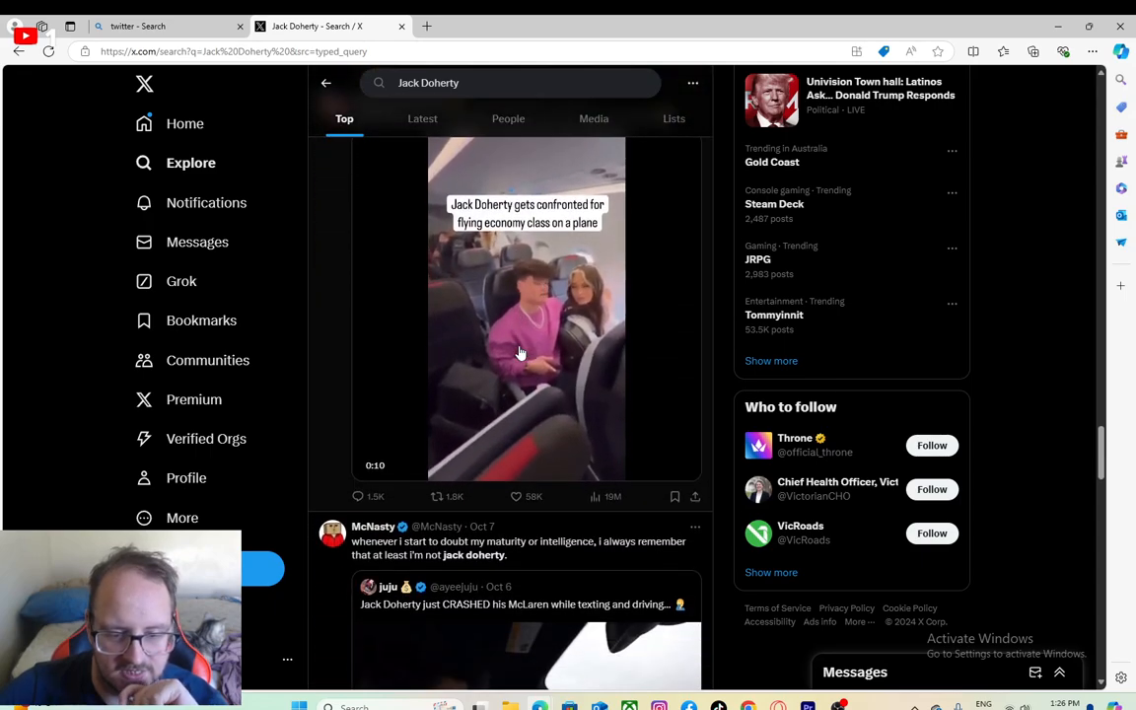
pyautogui.scroll(-3)
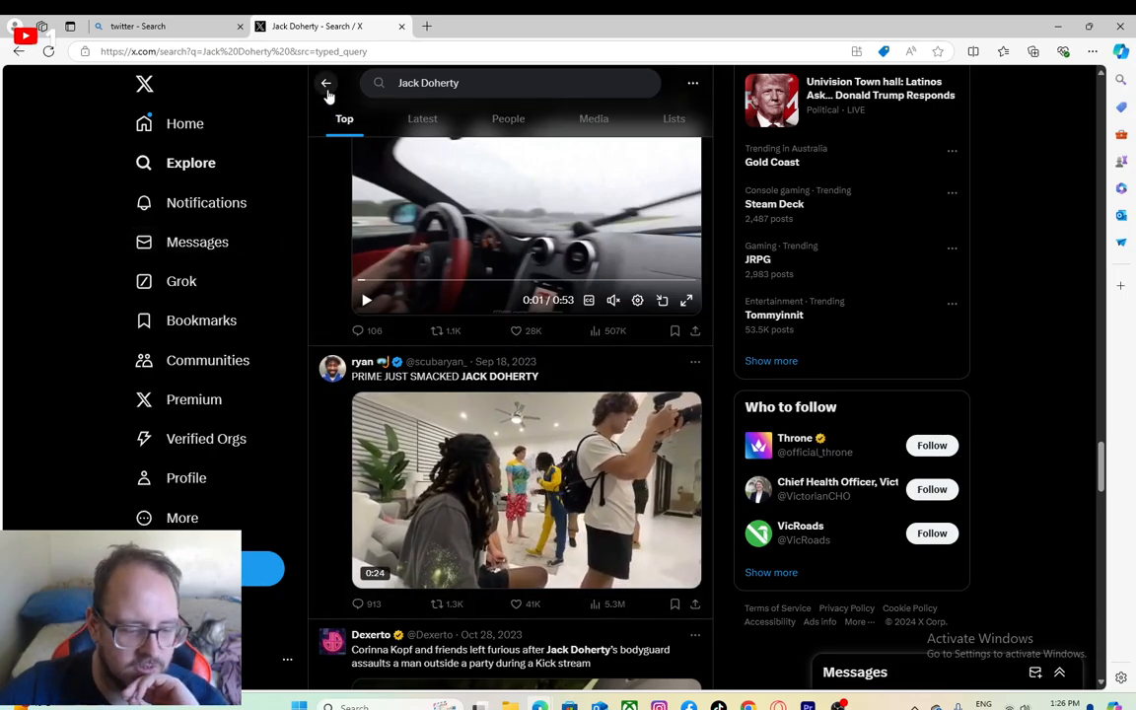
# Step: Return Home and scroll past the Twitch tease and Polymarket election post to a TikTok clip
pyautogui.click(326, 83)
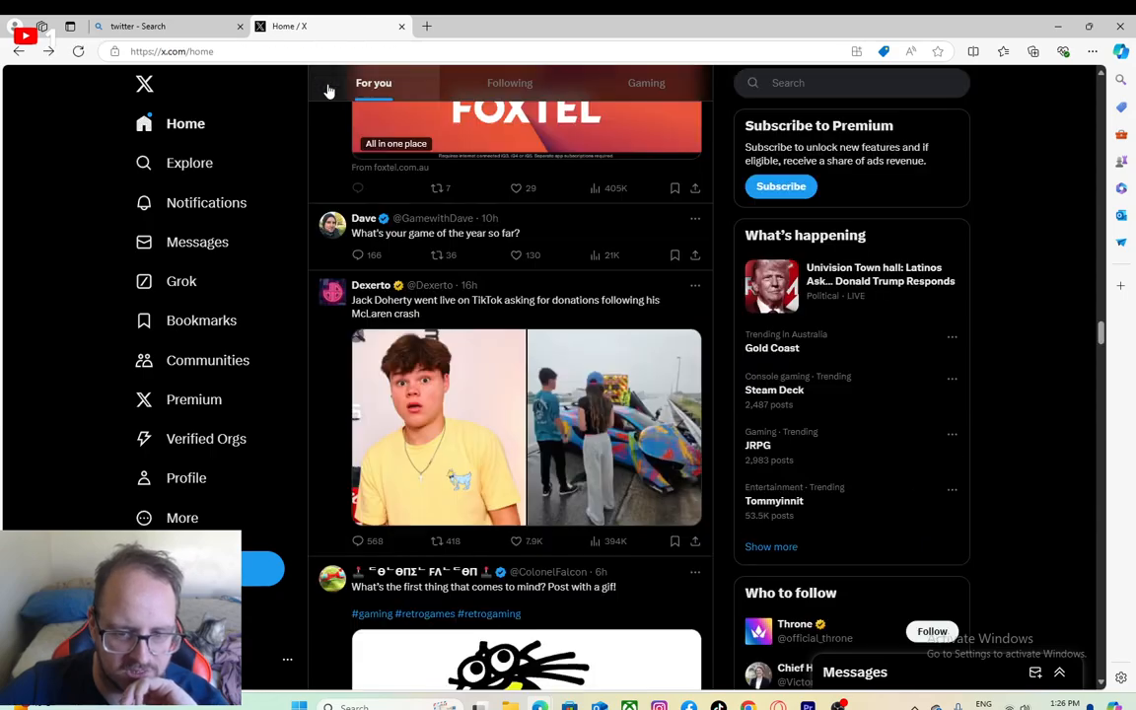
pyautogui.scroll(-3)
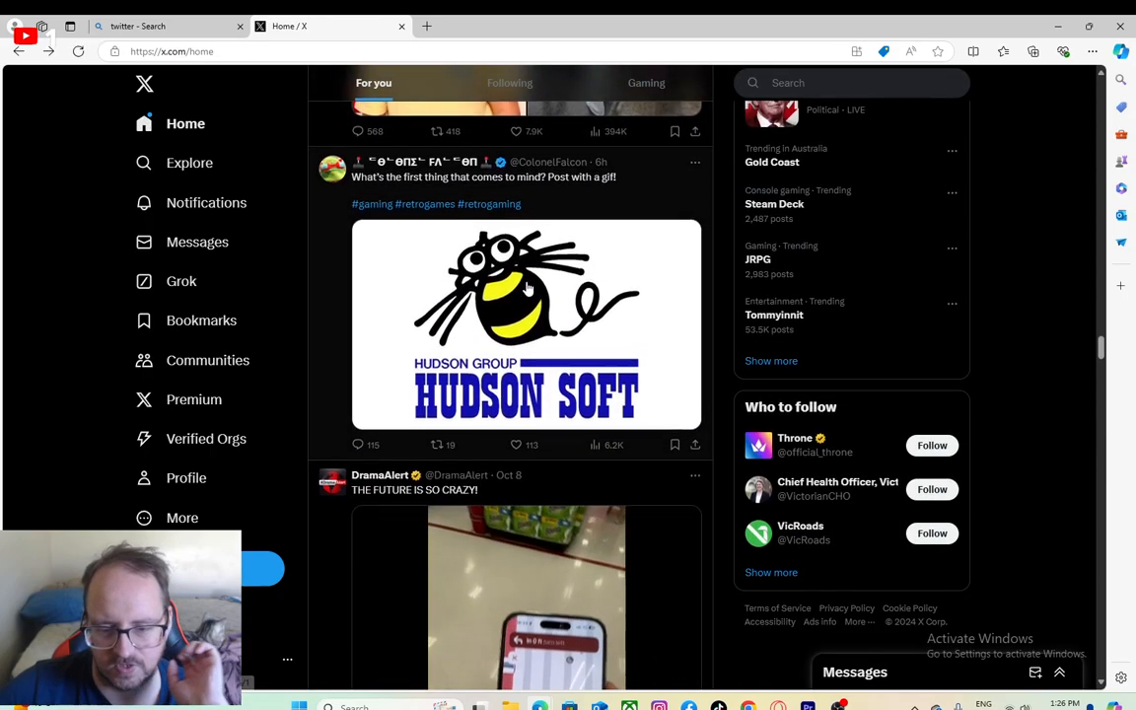
pyautogui.scroll(-3)
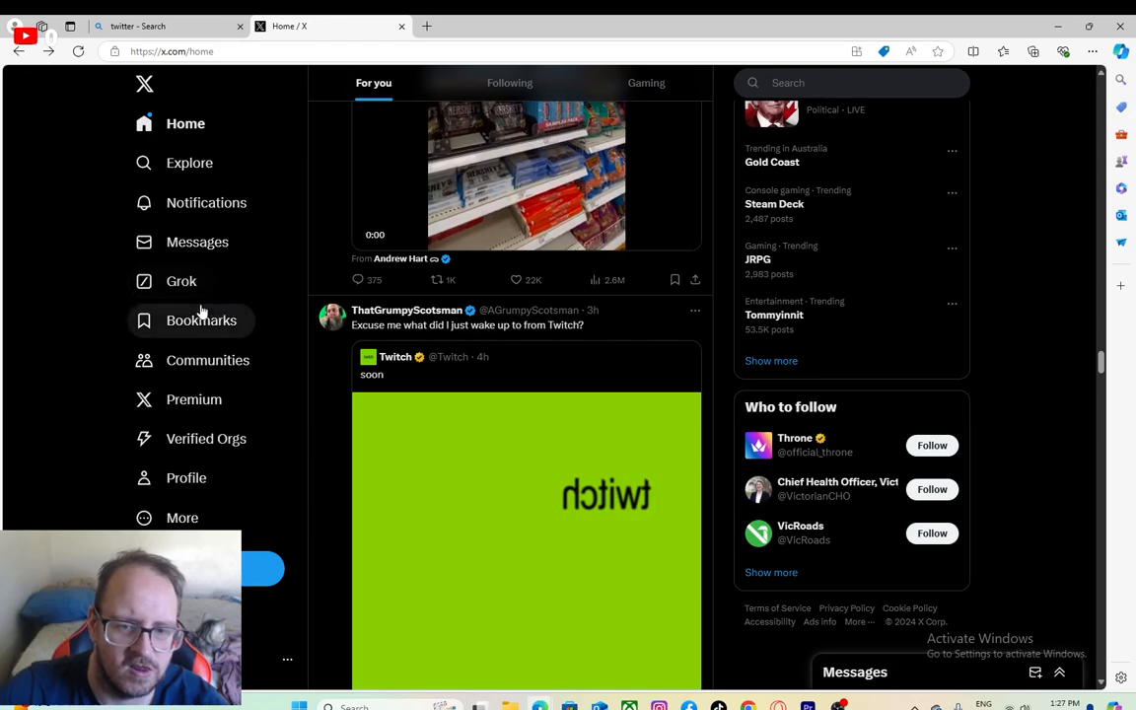
pyautogui.scroll(-3)
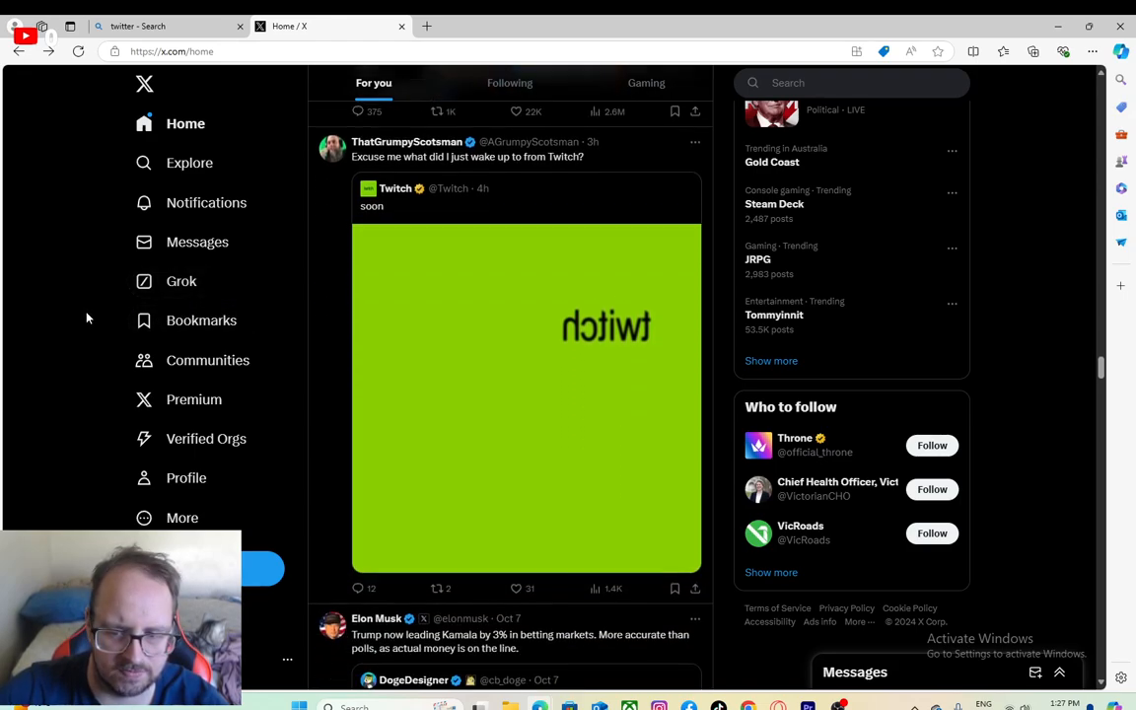
pyautogui.scroll(-3)
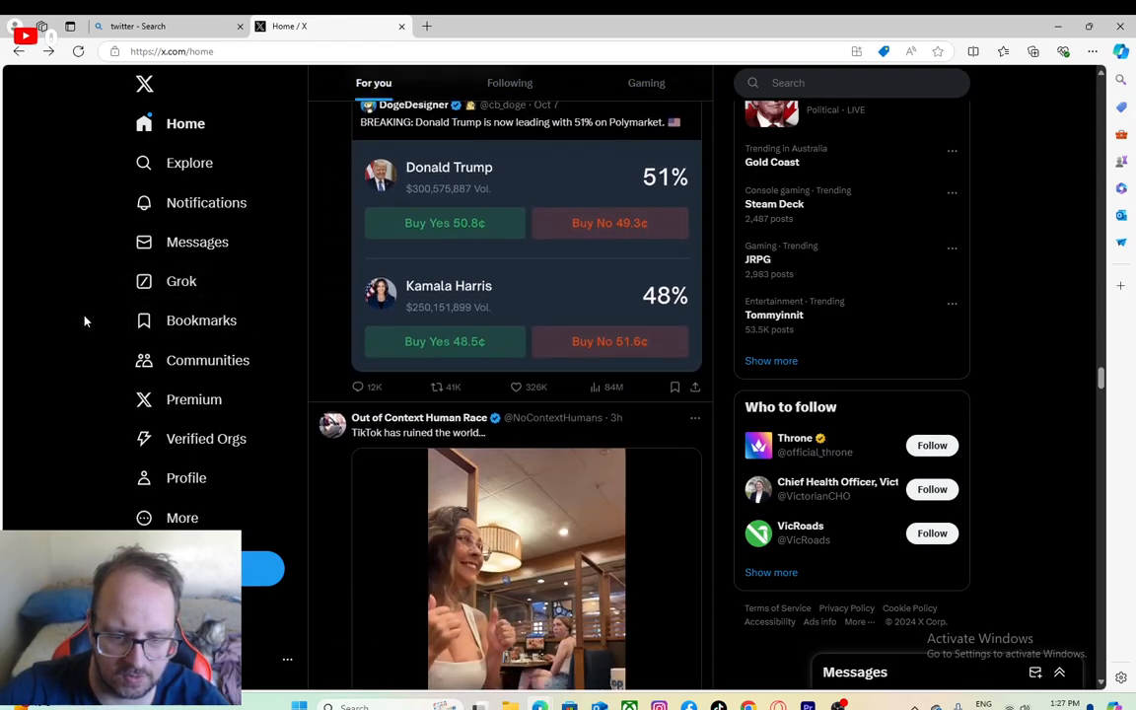
pyautogui.scroll(-3)
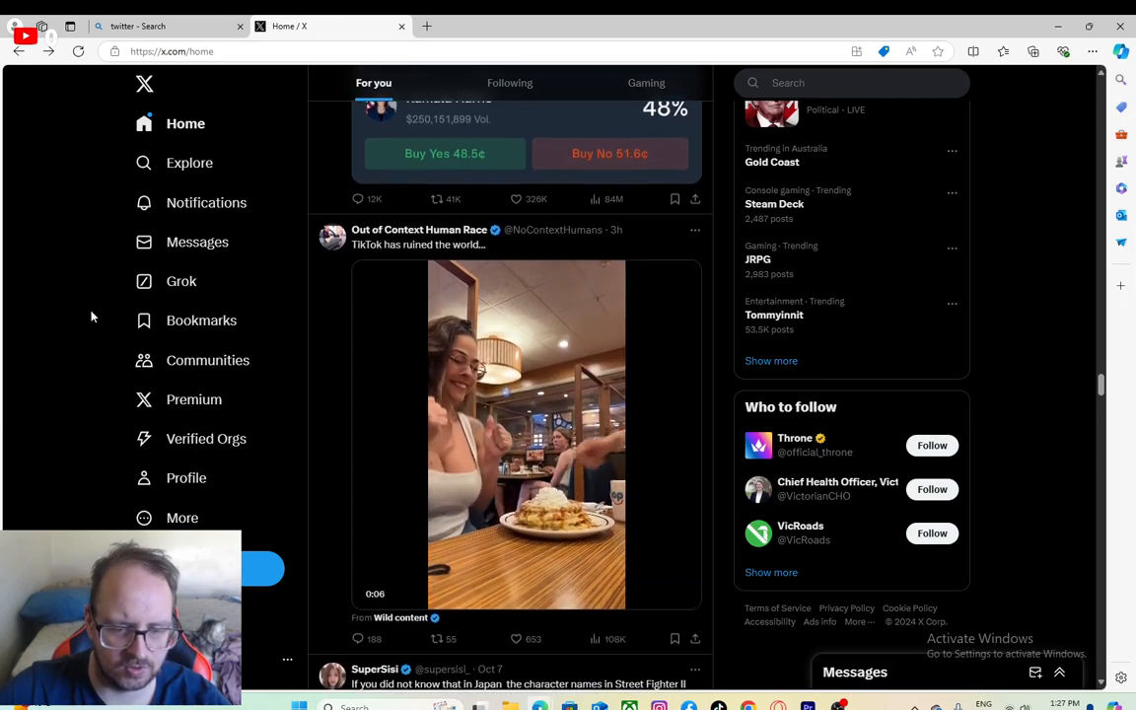